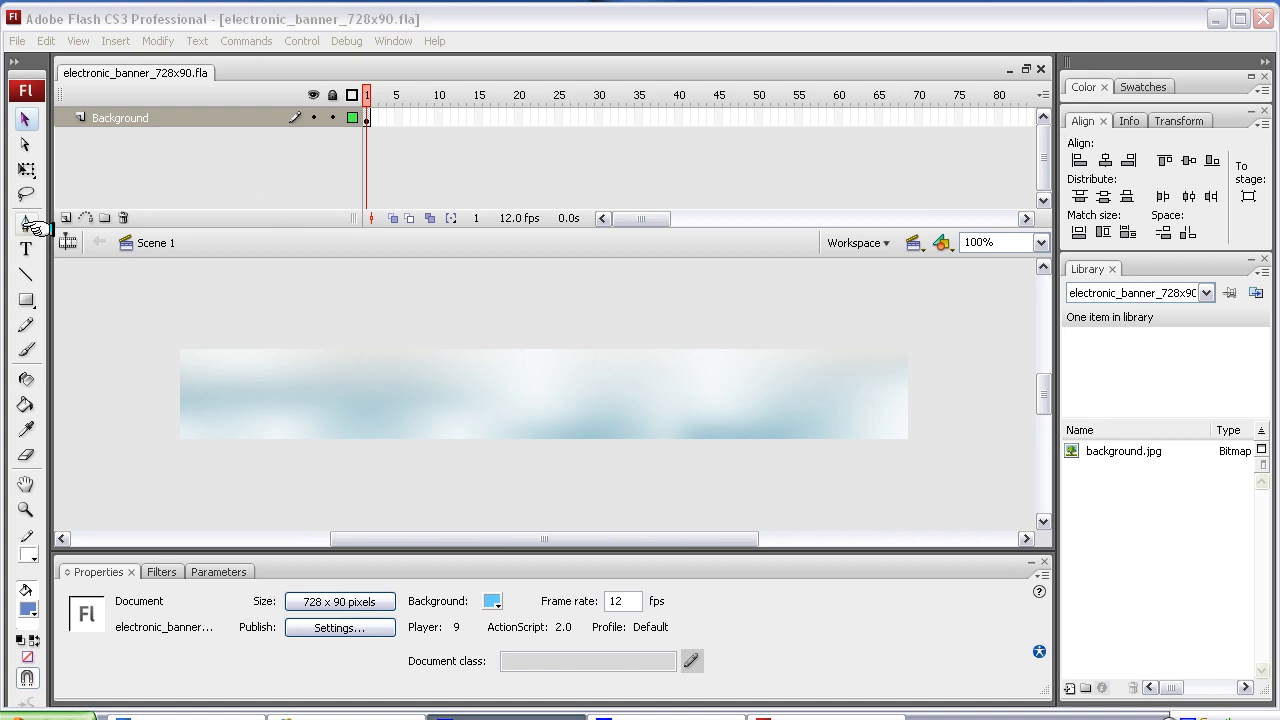
Step: Insert a new Layer 2 above the Background layer in the Timeline
left_click(66, 216)
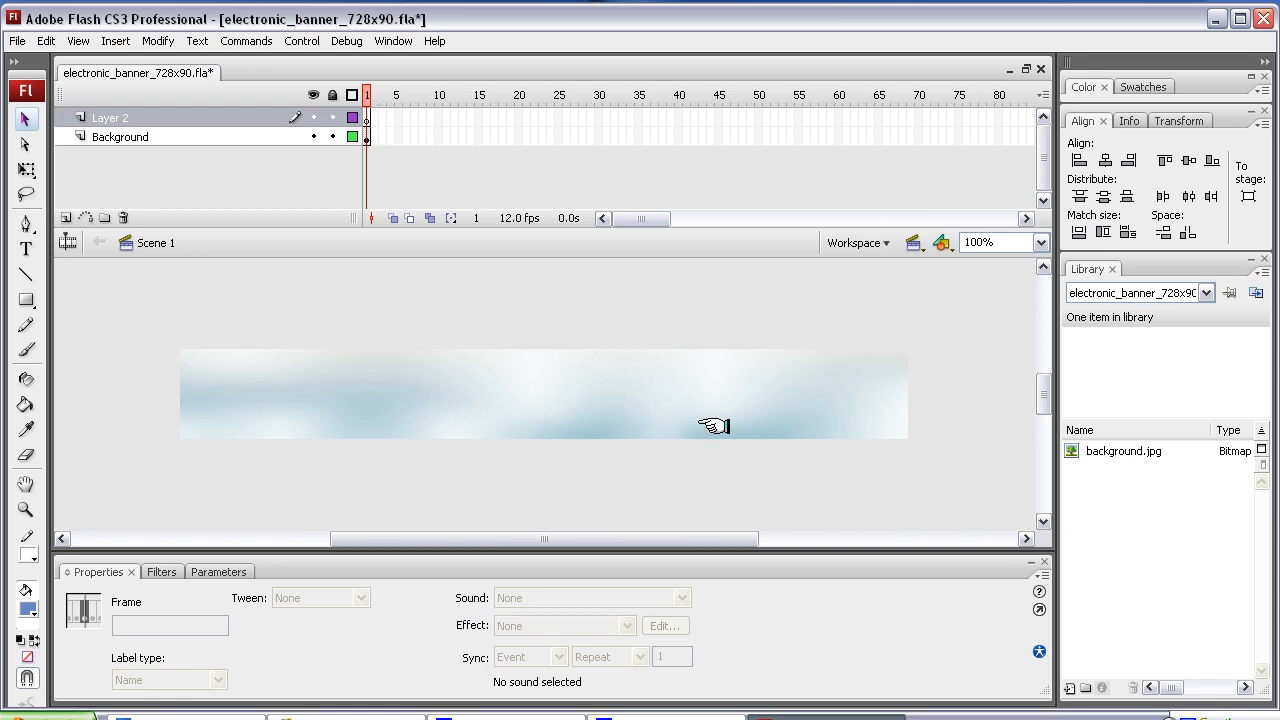
mouse_move(460, 130)
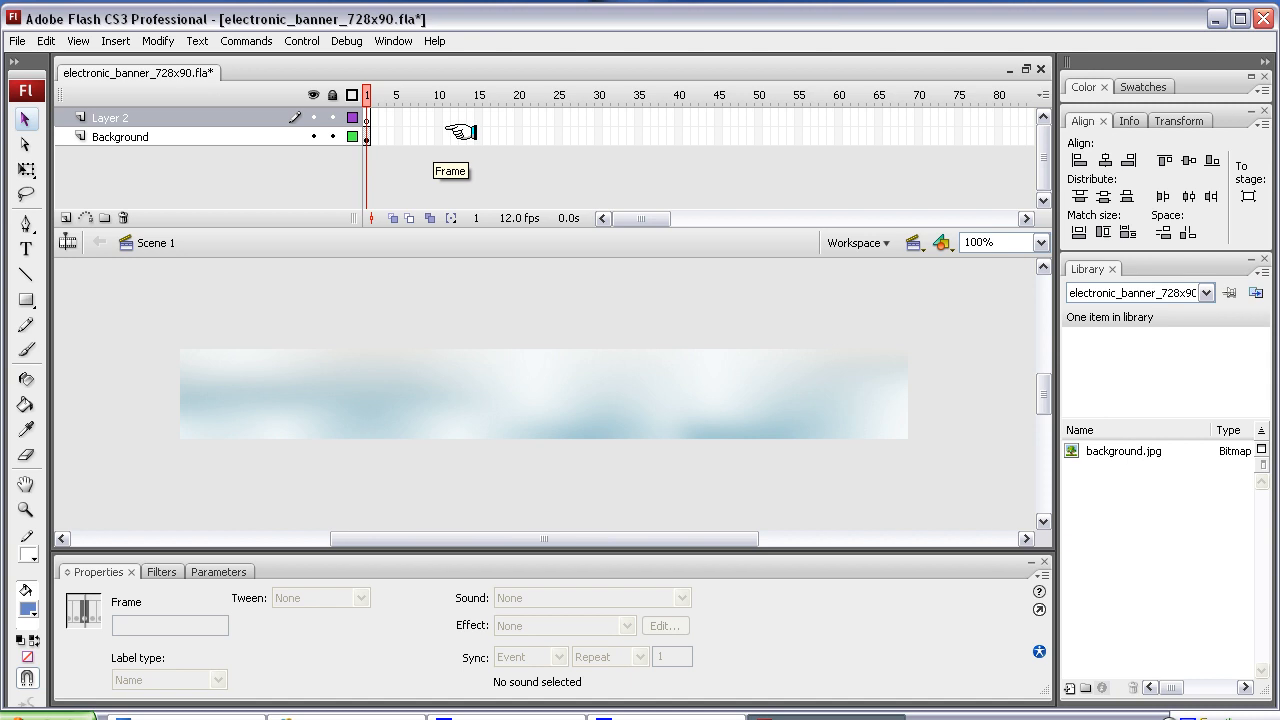
mouse_move(460, 136)
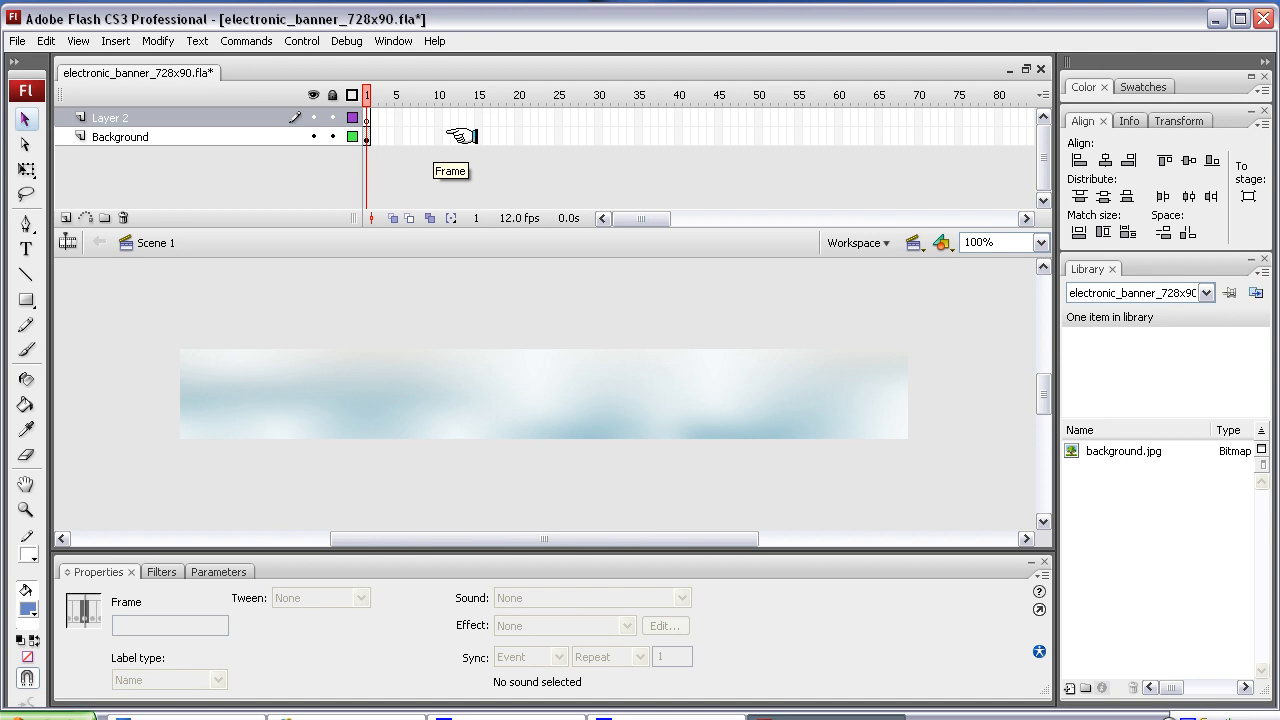
mouse_move(448, 122)
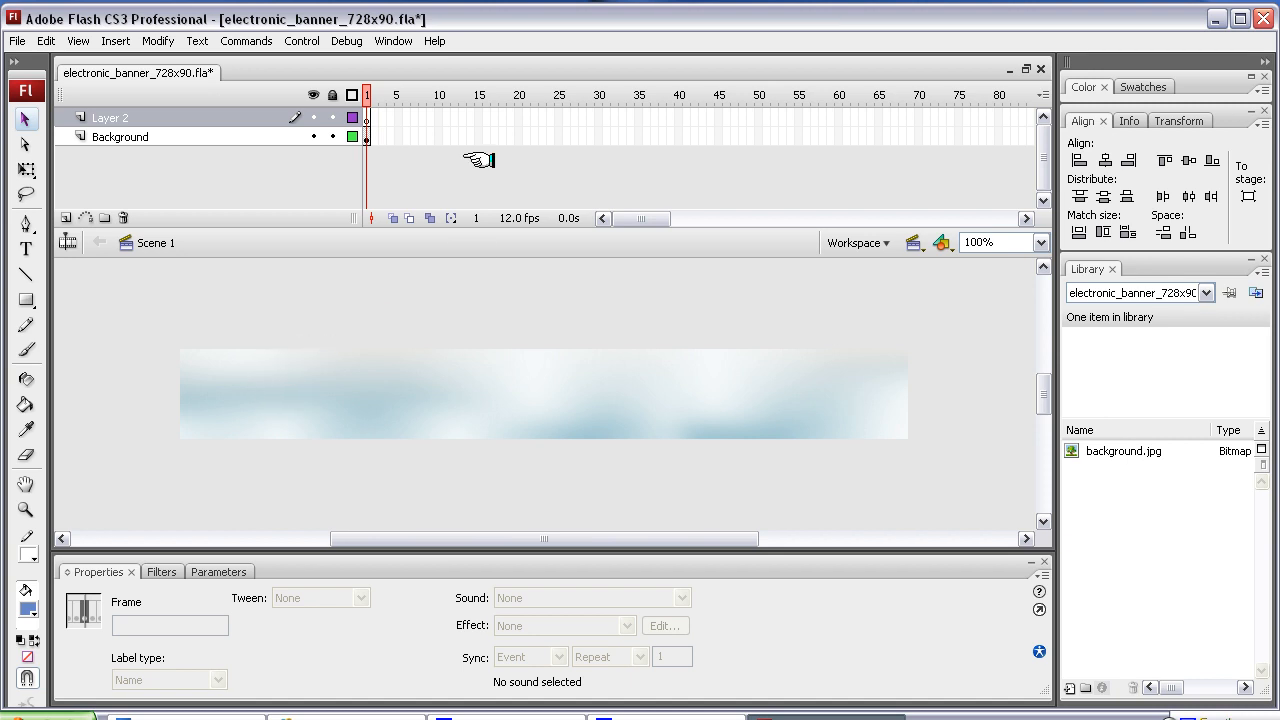
mouse_move(572, 130)
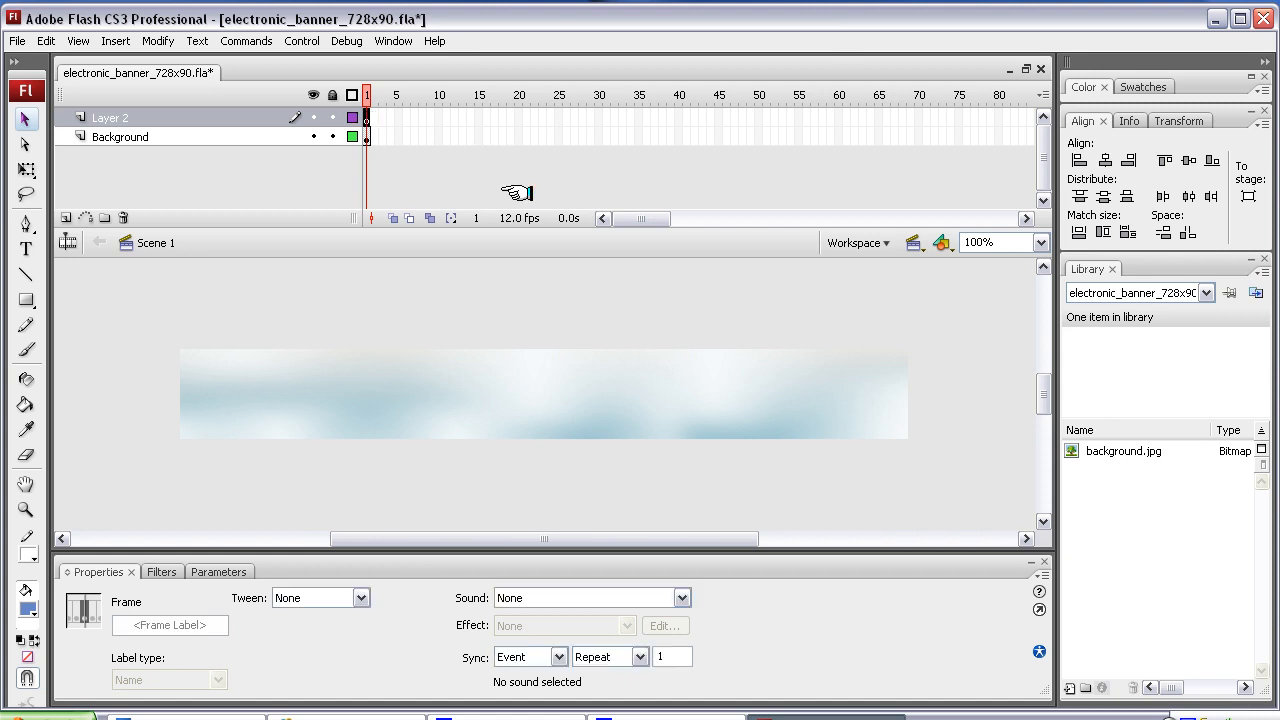
mouse_move(264, 316)
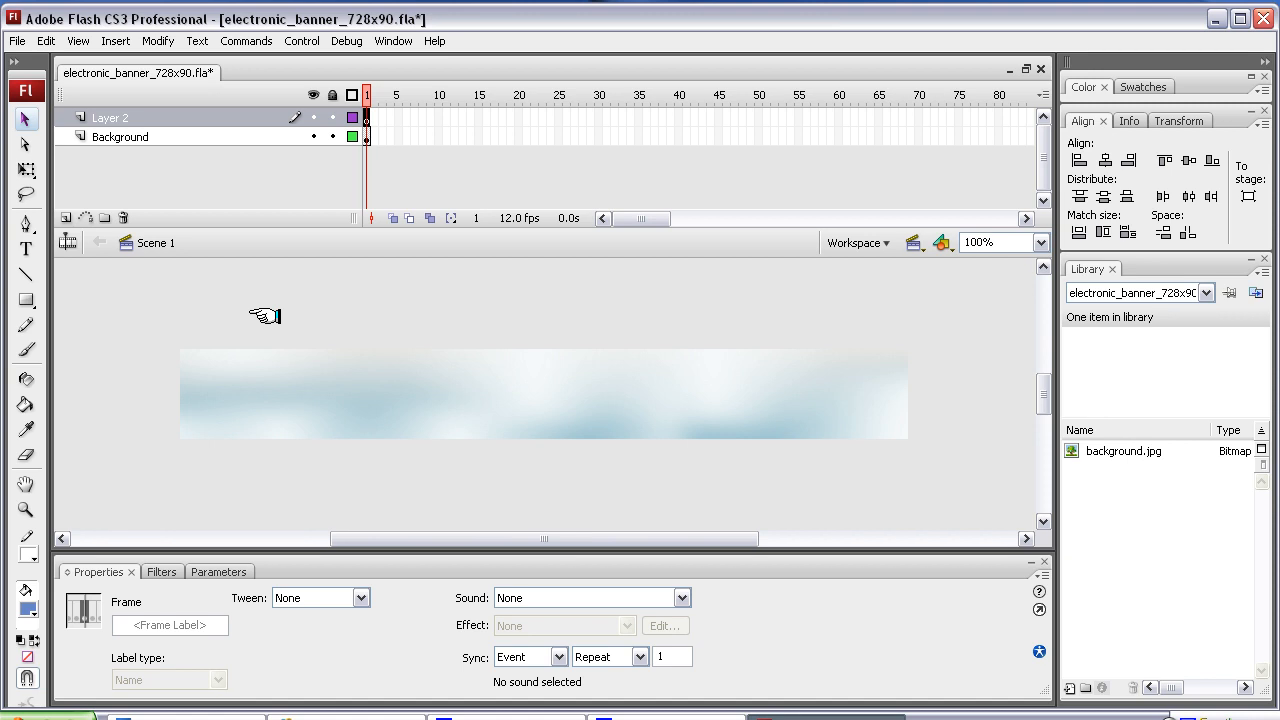
mouse_move(508, 388)
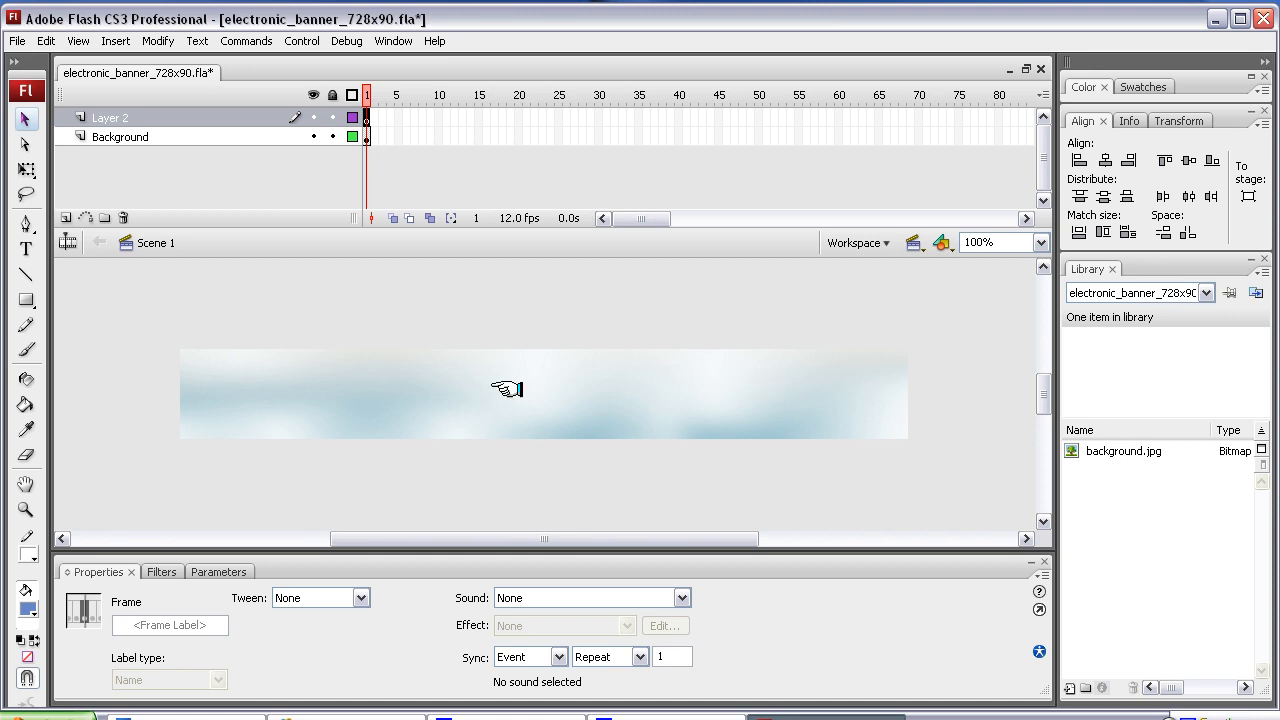
mouse_move(540, 378)
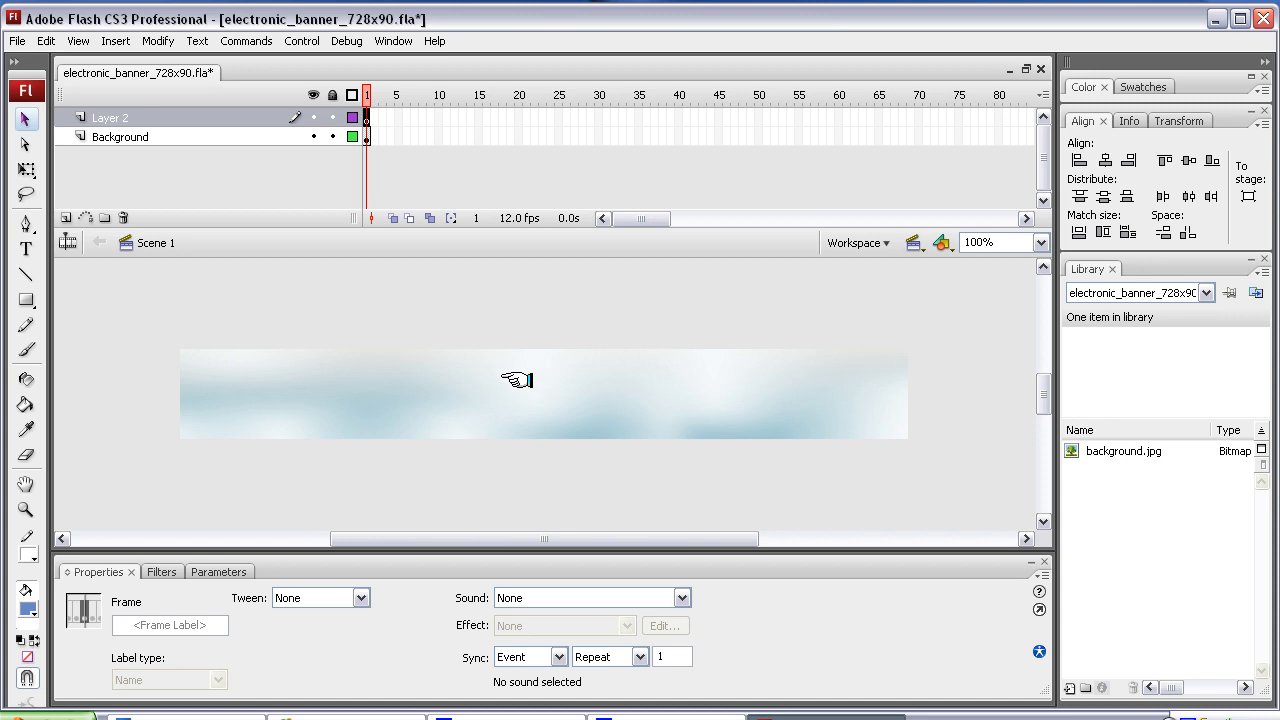
mouse_move(24, 300)
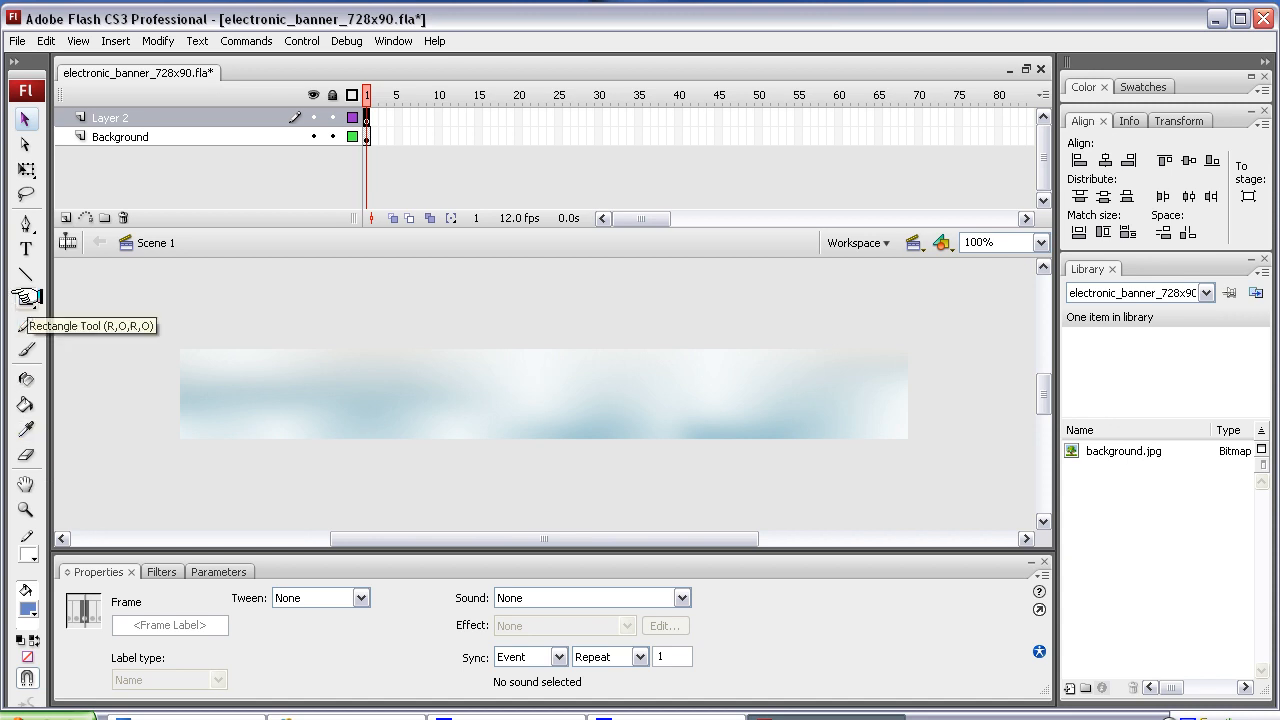
Step: Draw a small blue square on the left side of the banner with the Rectangle tool
left_click(24, 300)
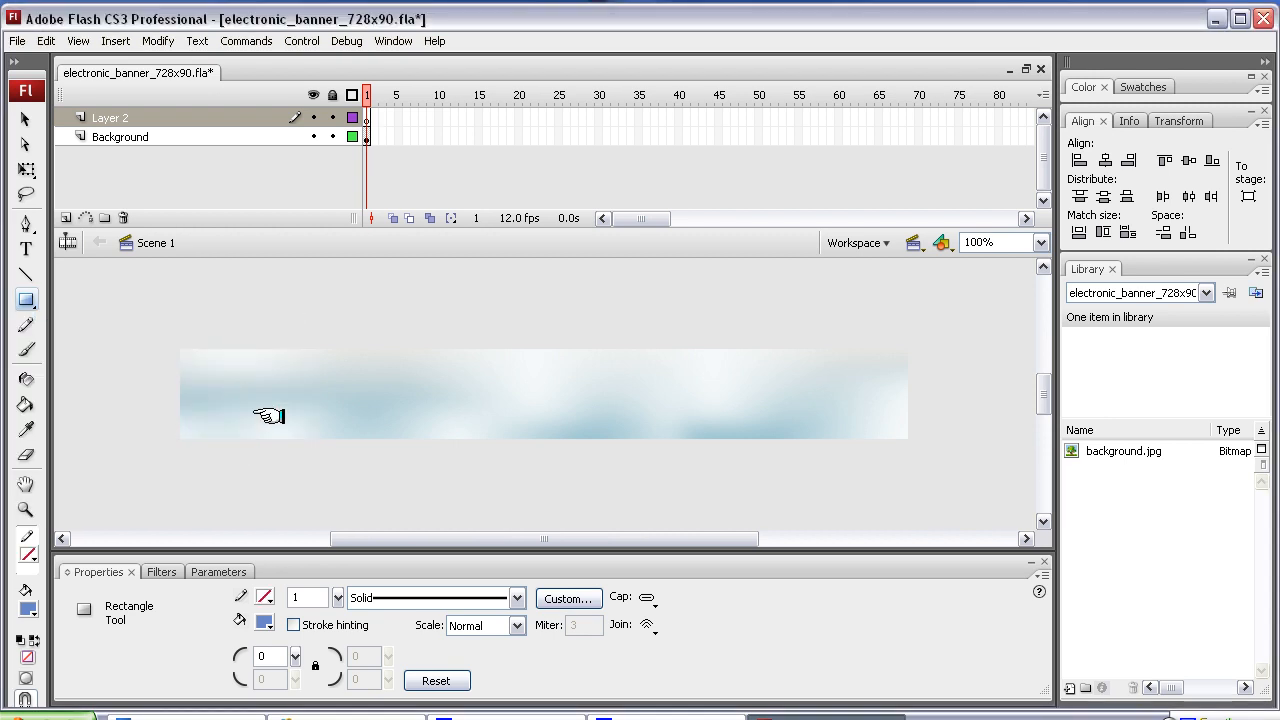
left_click_drag(270, 370, 312, 418)
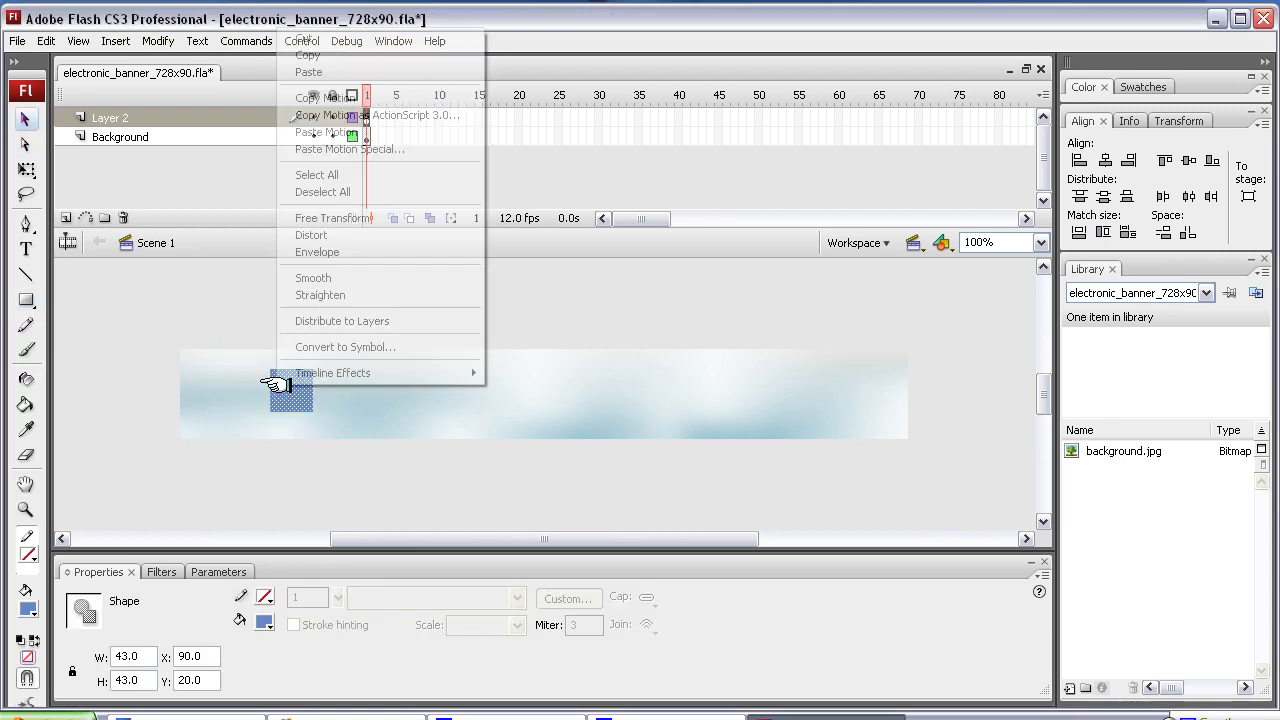
Step: Convert the square into a movie clip symbol named 'spin'
left_click(344, 348)
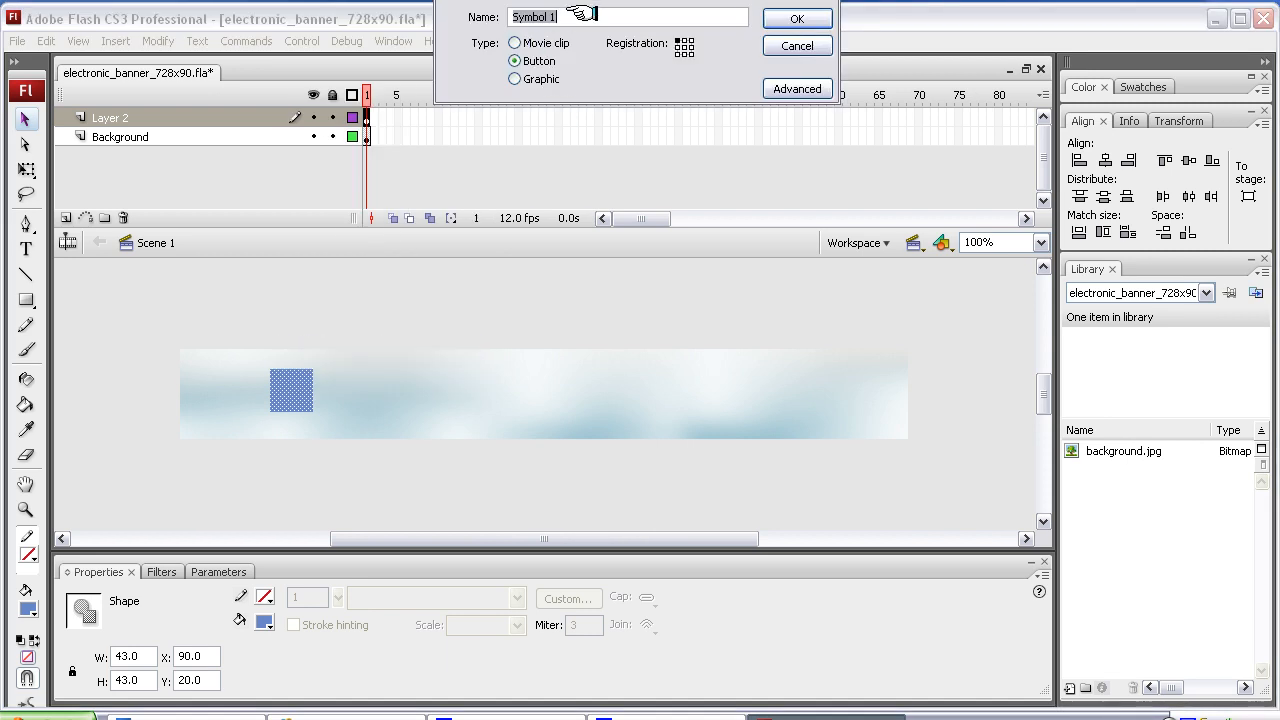
type("spin")
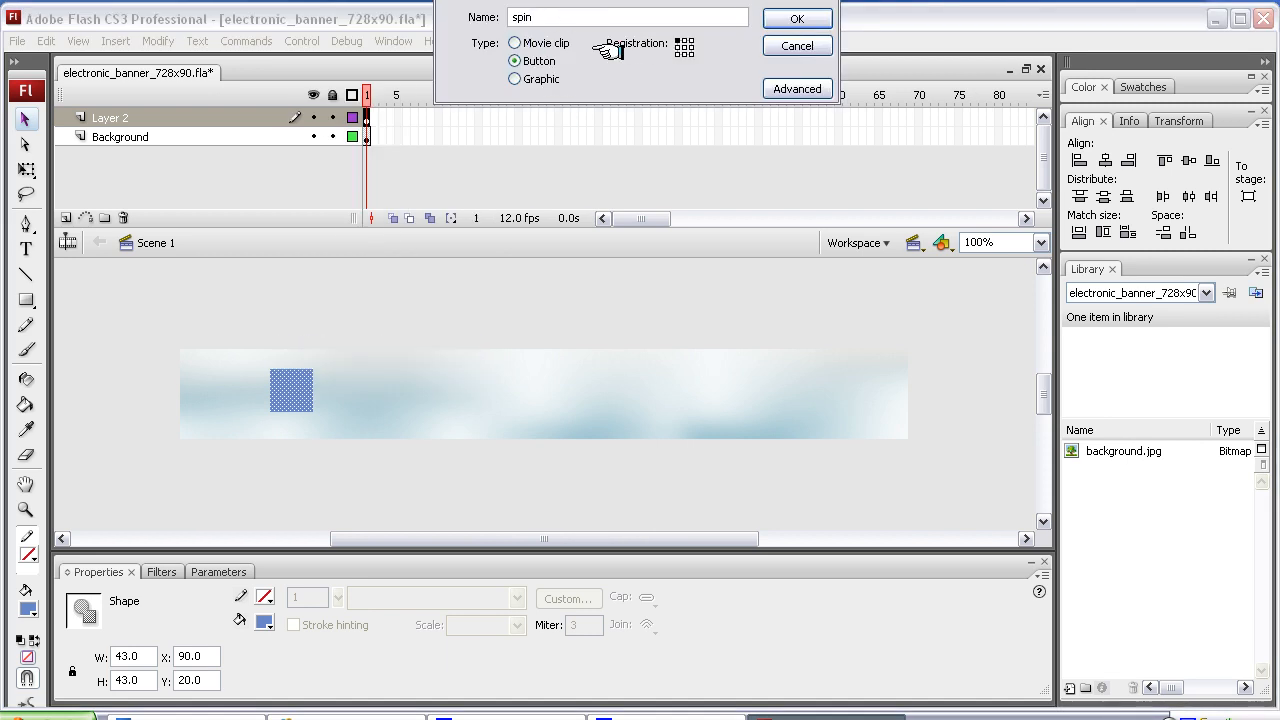
left_click(514, 44)
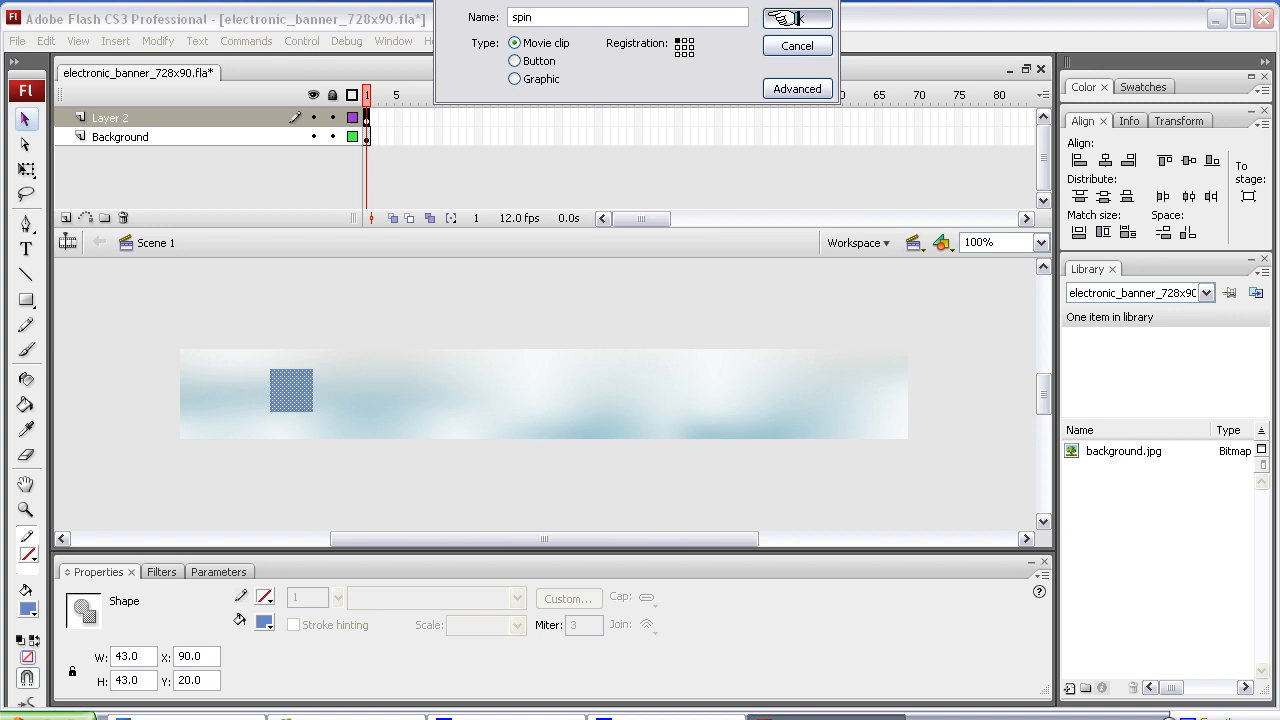
left_click(796, 16)
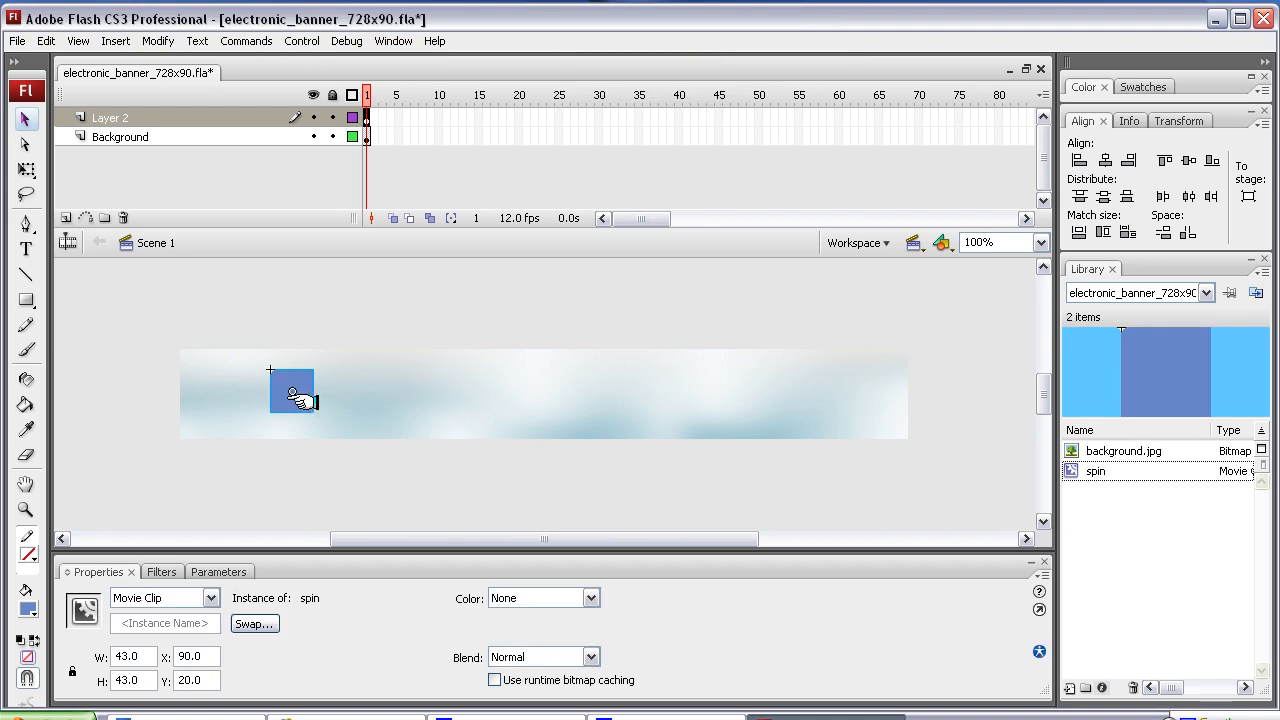
Step: Enter the spin clip for editing and add a Layer 2 above its Layer 1
double_click(290, 390)
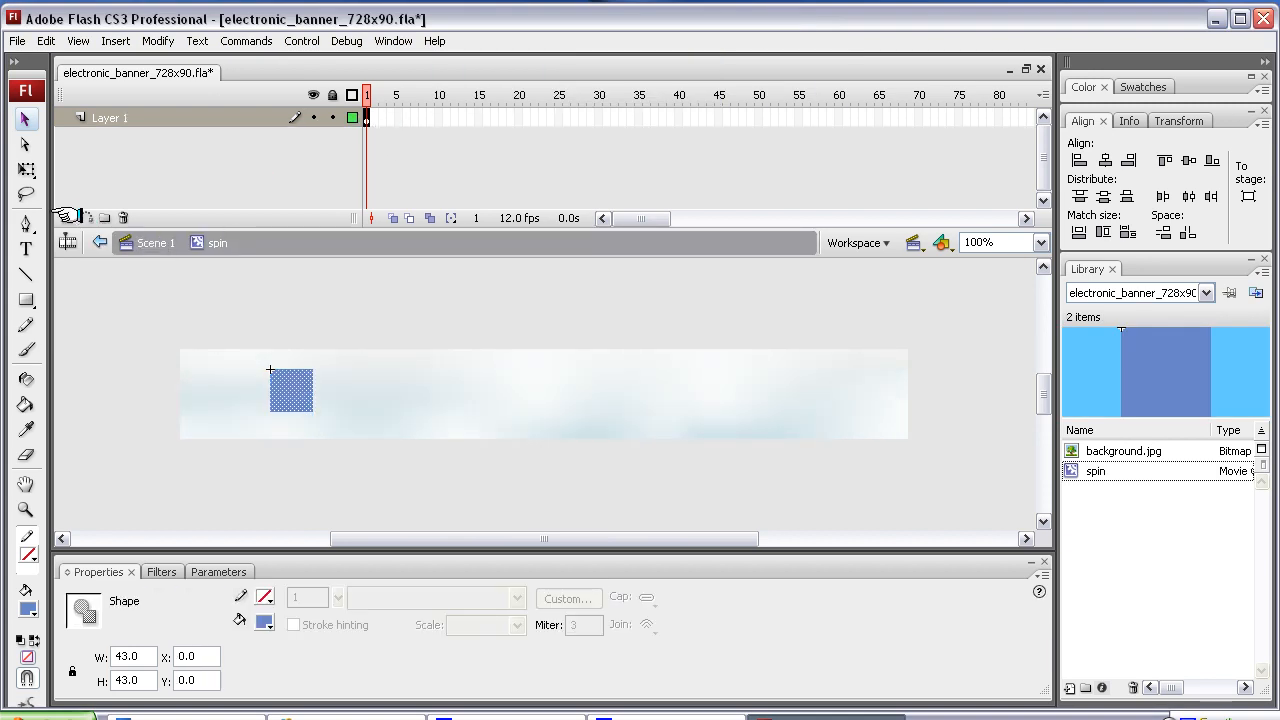
left_click(66, 216)
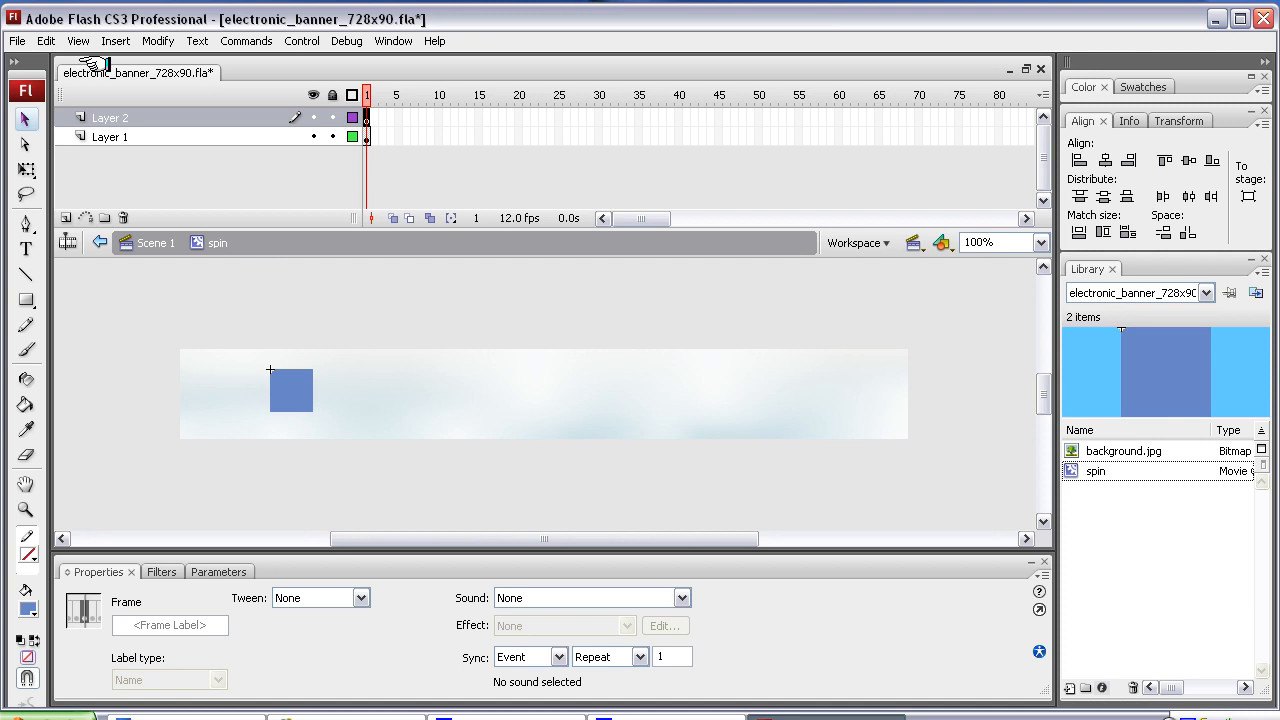
Step: Import box_h90.psd from the SOURCE folder to the stage, keeping its Photoshop layers as keyframes
left_click(16, 40)
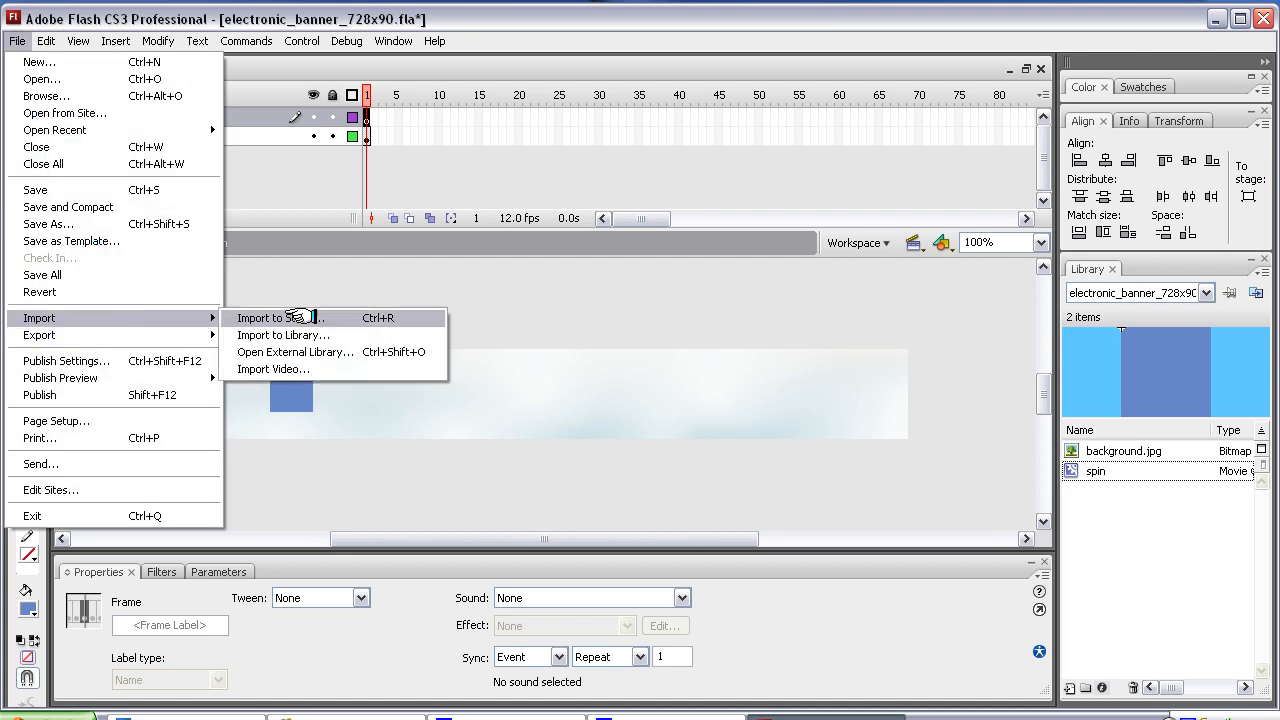
mouse_move(390, 322)
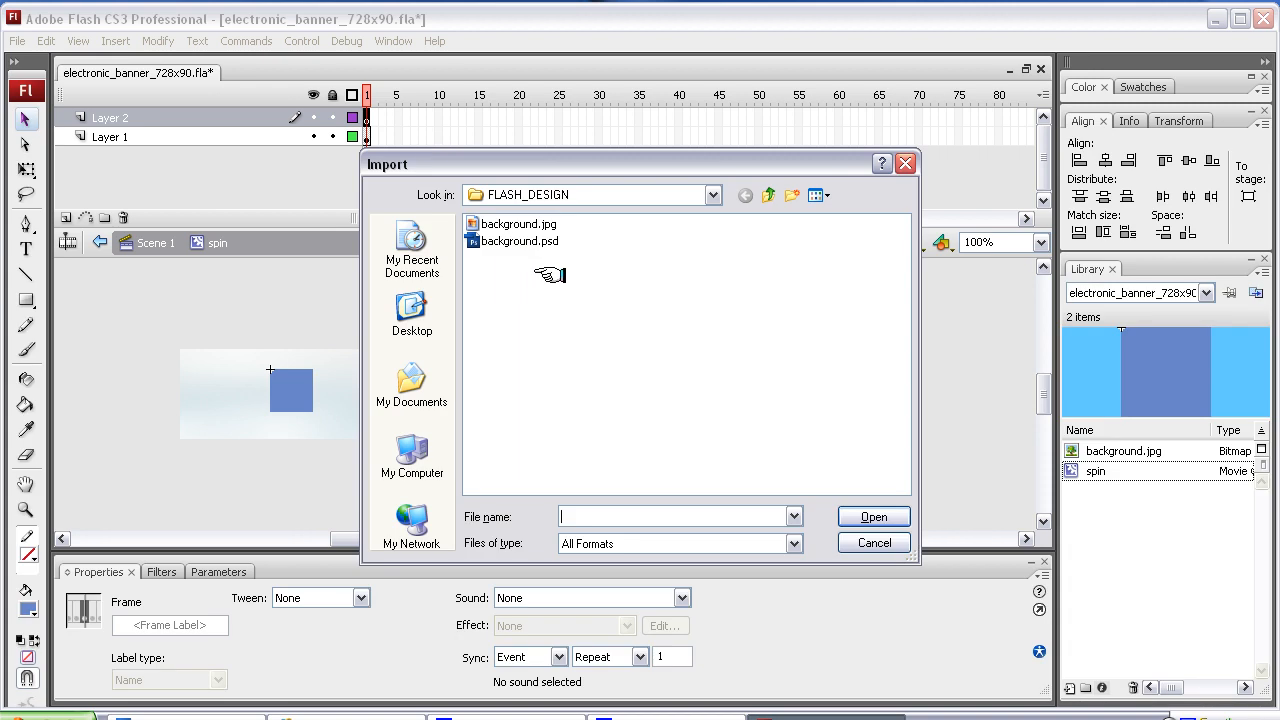
left_click(768, 194)
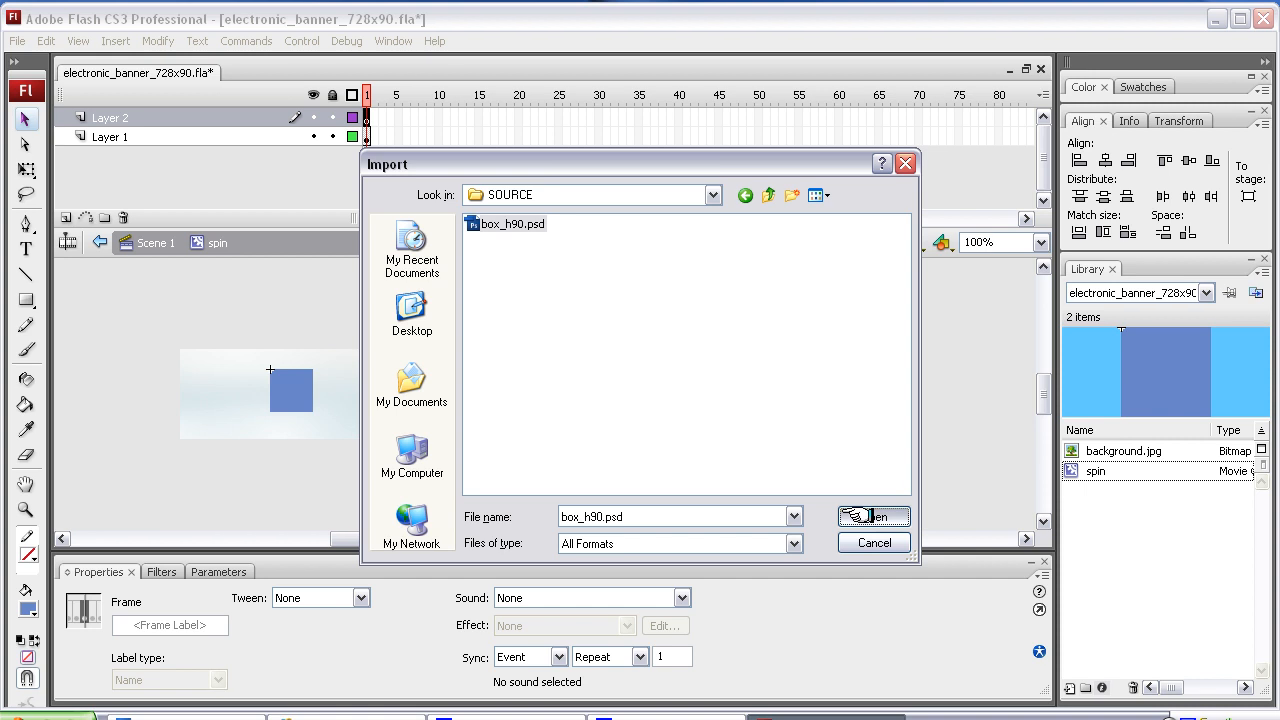
left_click(872, 516)
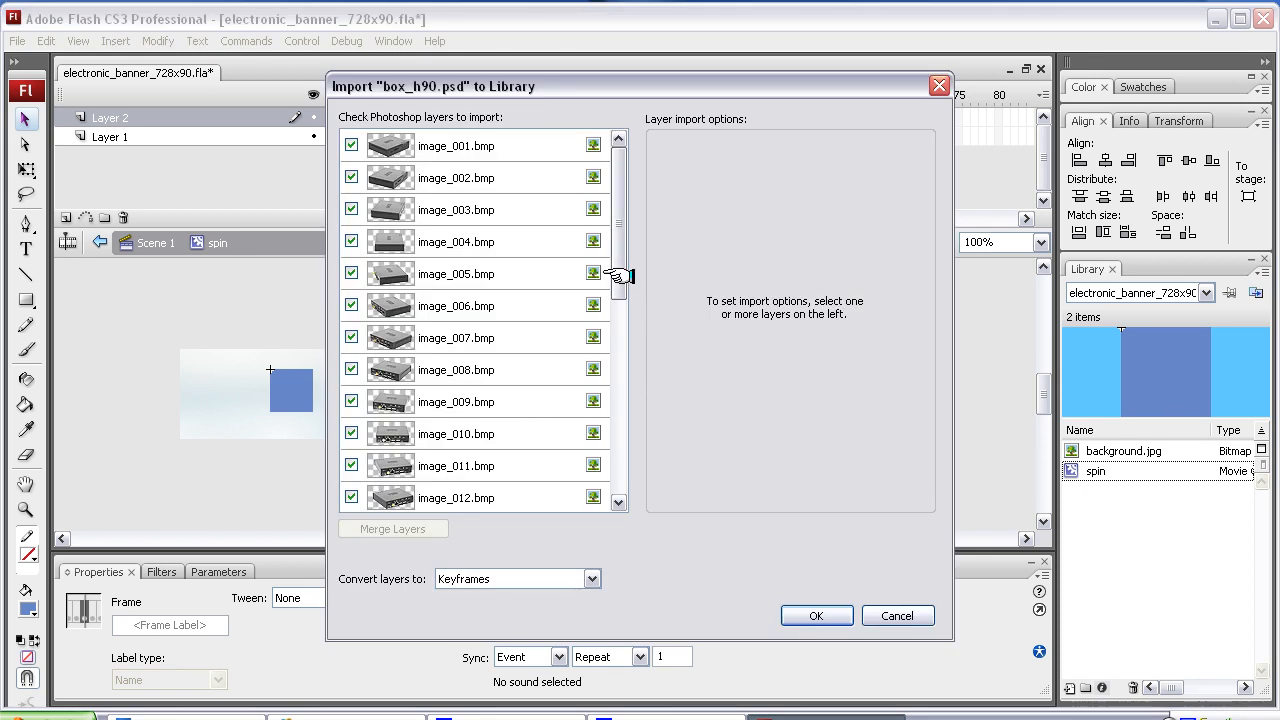
mouse_move(404, 584)
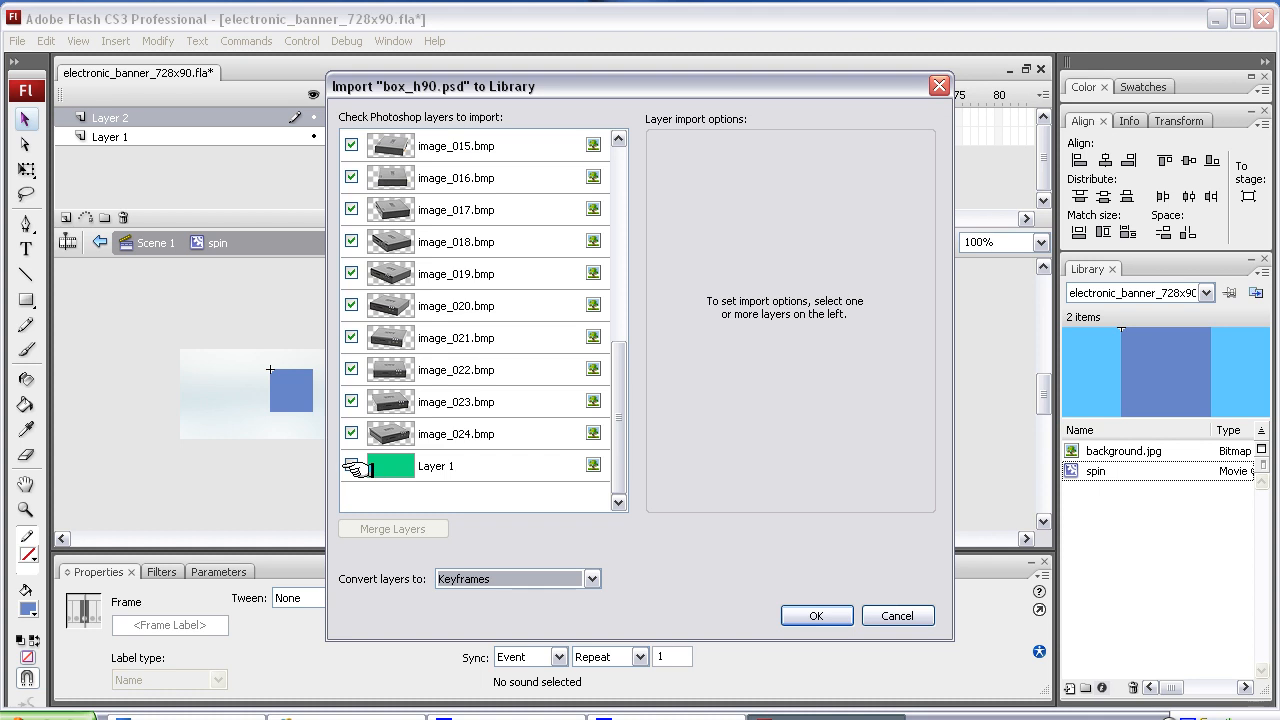
left_click(352, 464)
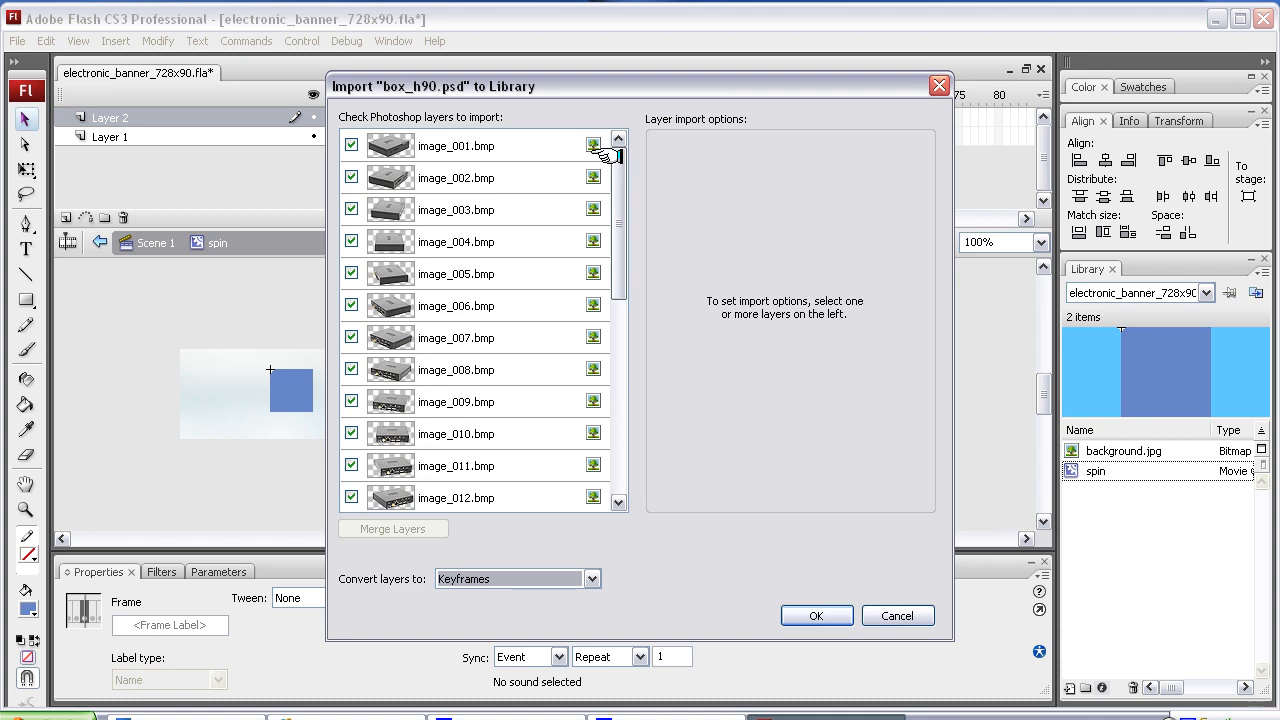
mouse_move(800, 292)
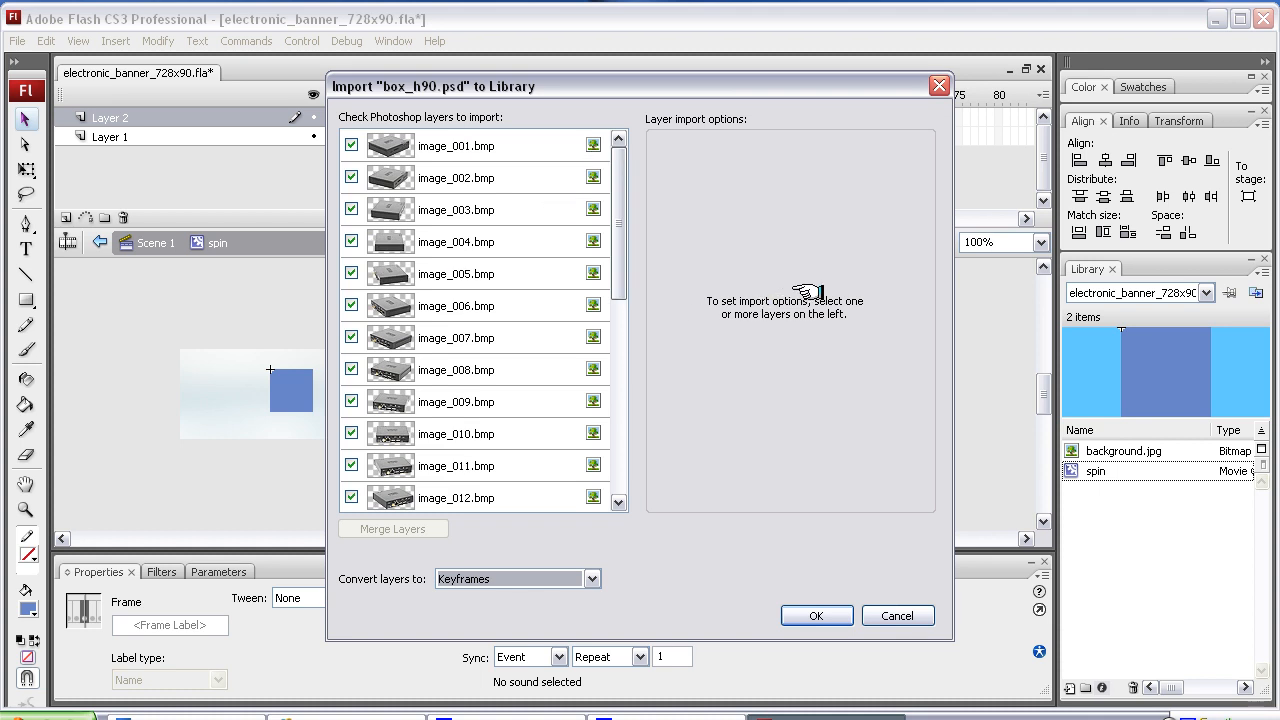
mouse_move(400, 244)
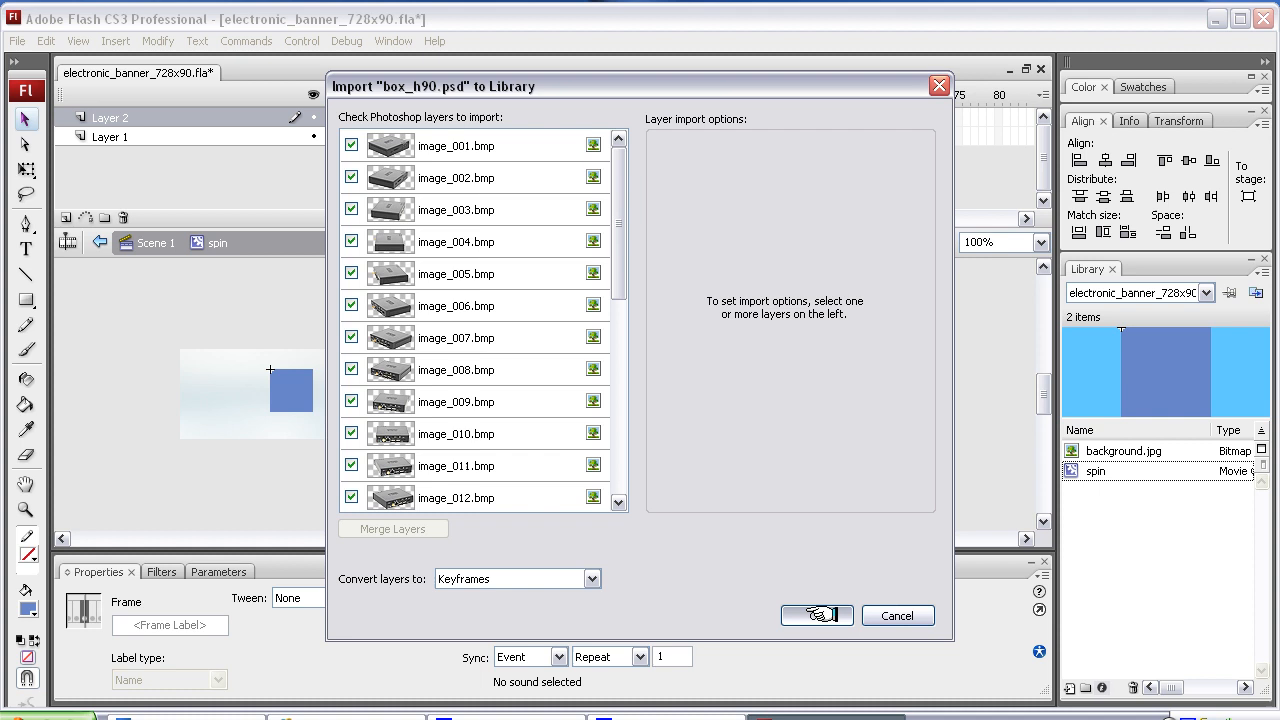
left_click(816, 616)
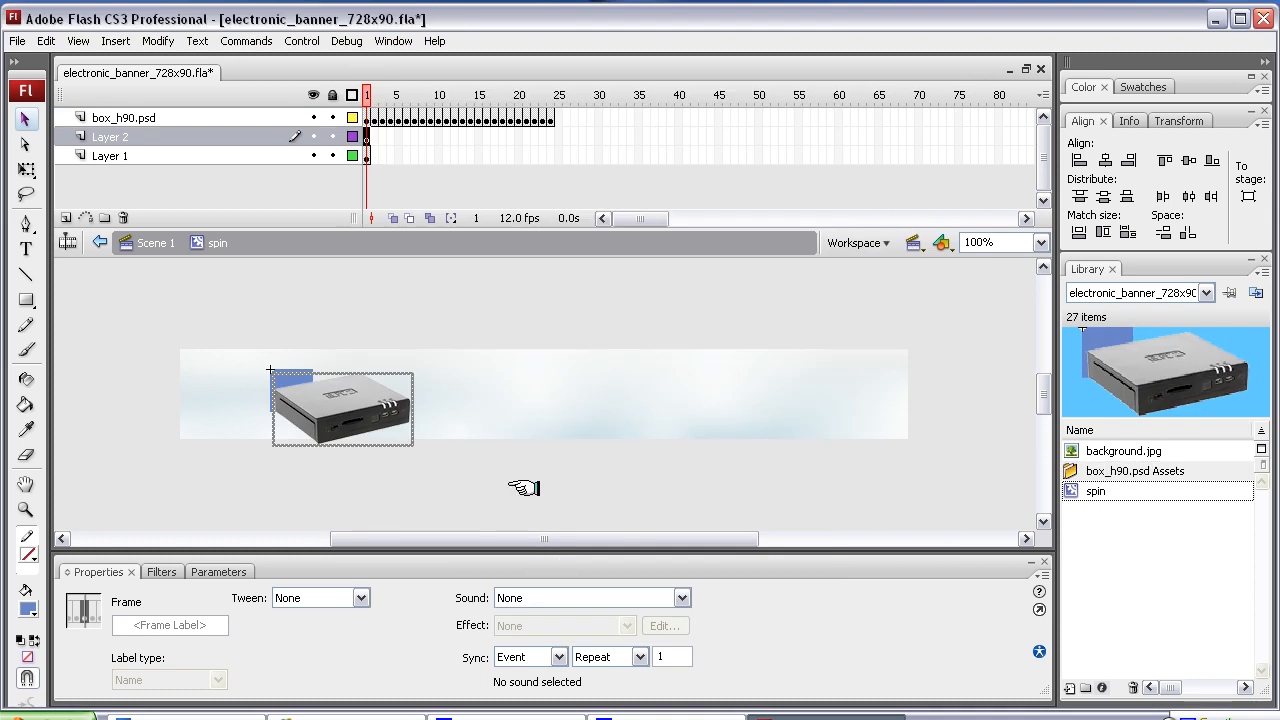
mouse_move(376, 124)
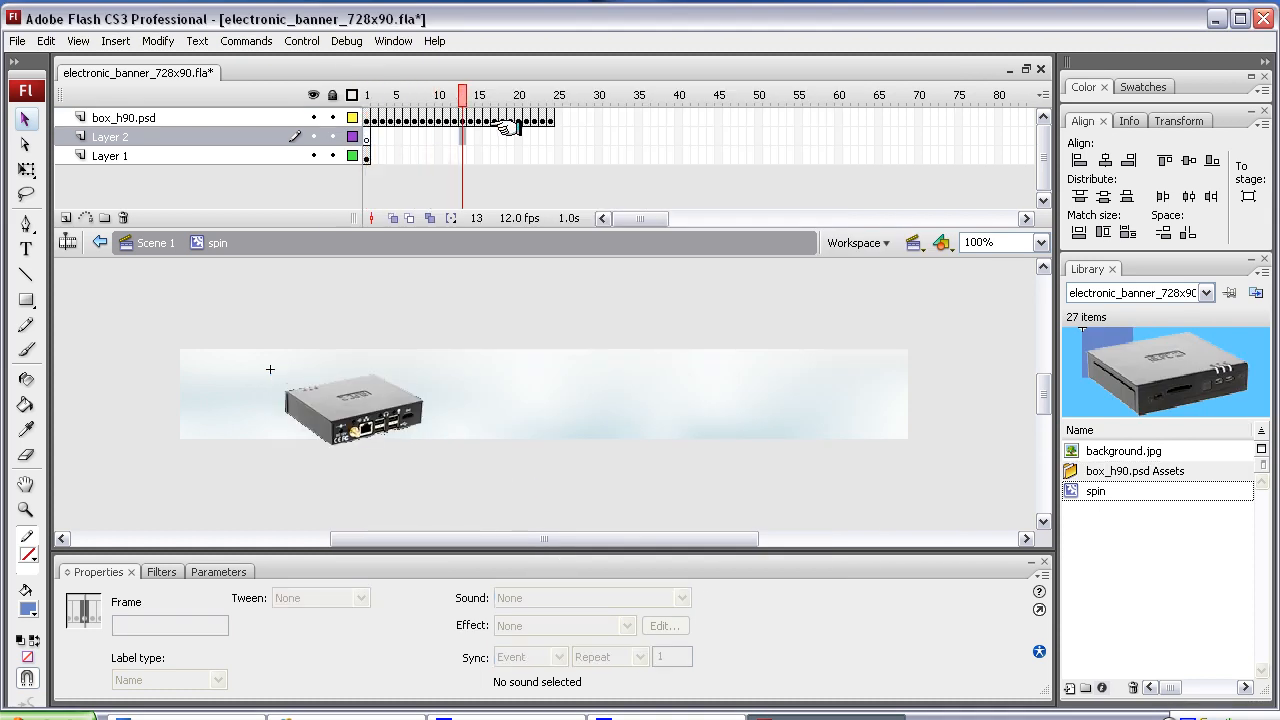
Step: Scrub through the imported box keyframes to preview the rotation inside the spin clip
left_click(556, 96)
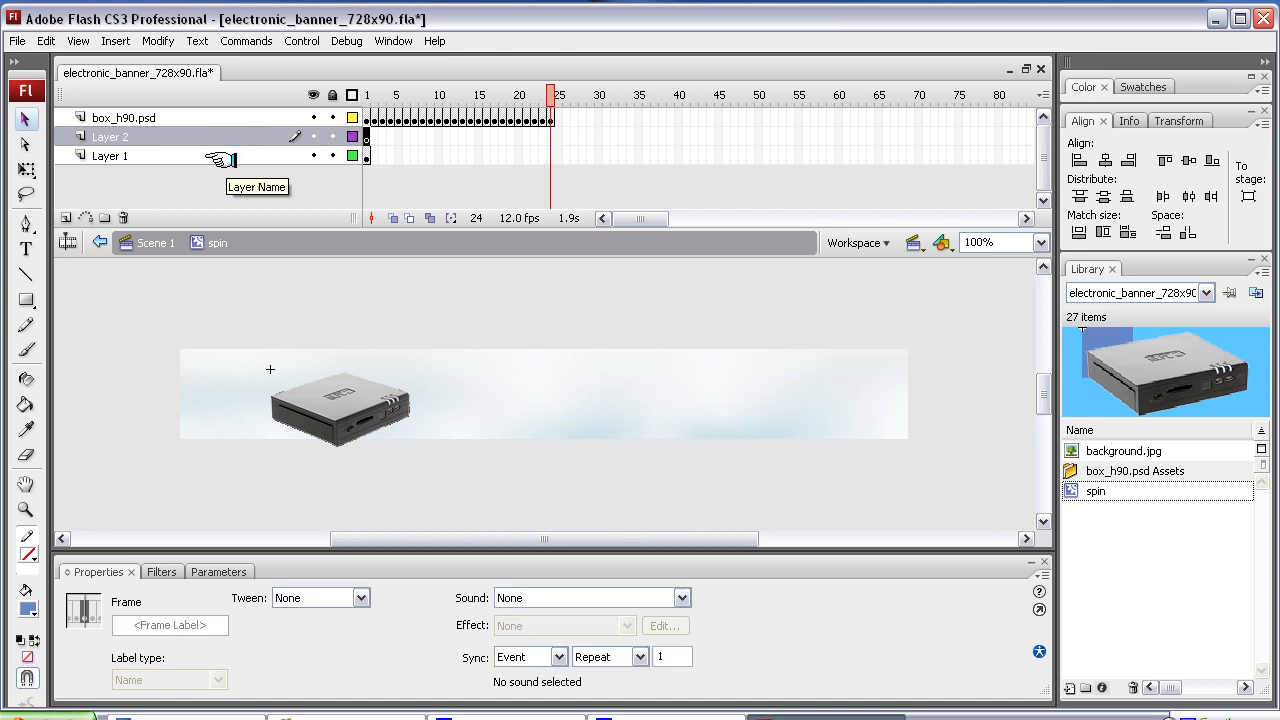
right_click(110, 156)
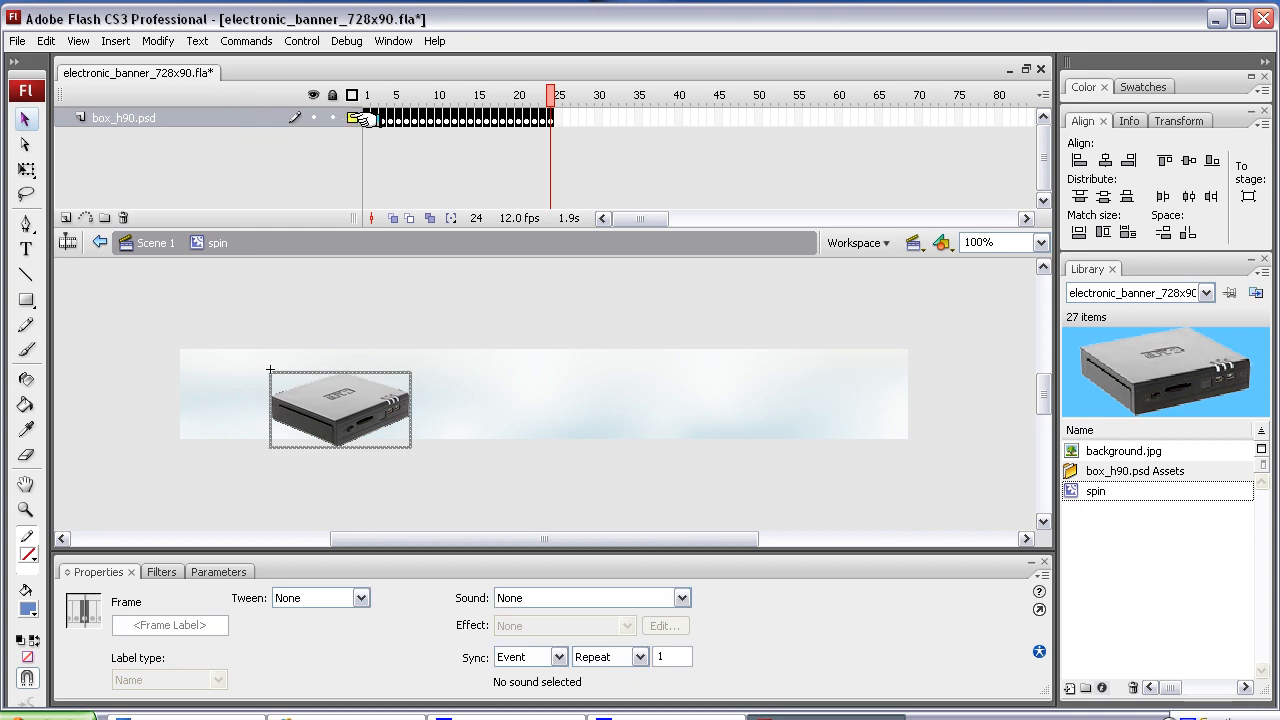
left_click(452, 94)
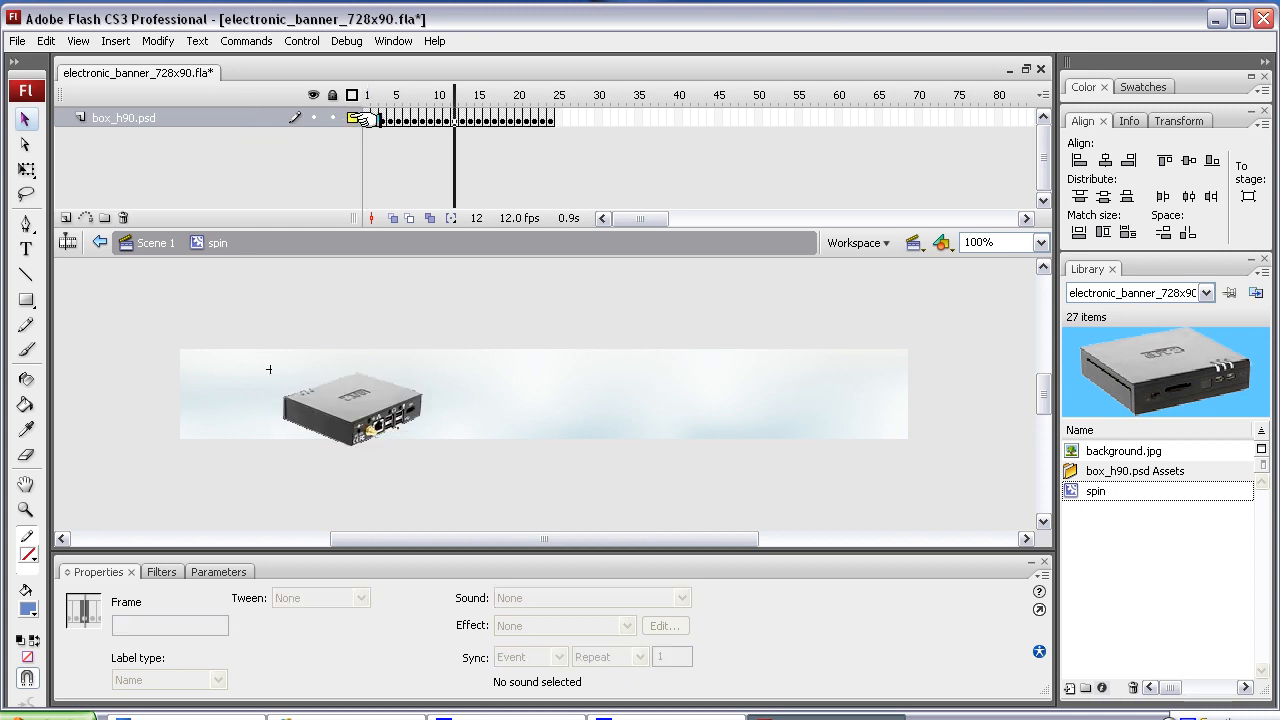
left_click(556, 116)
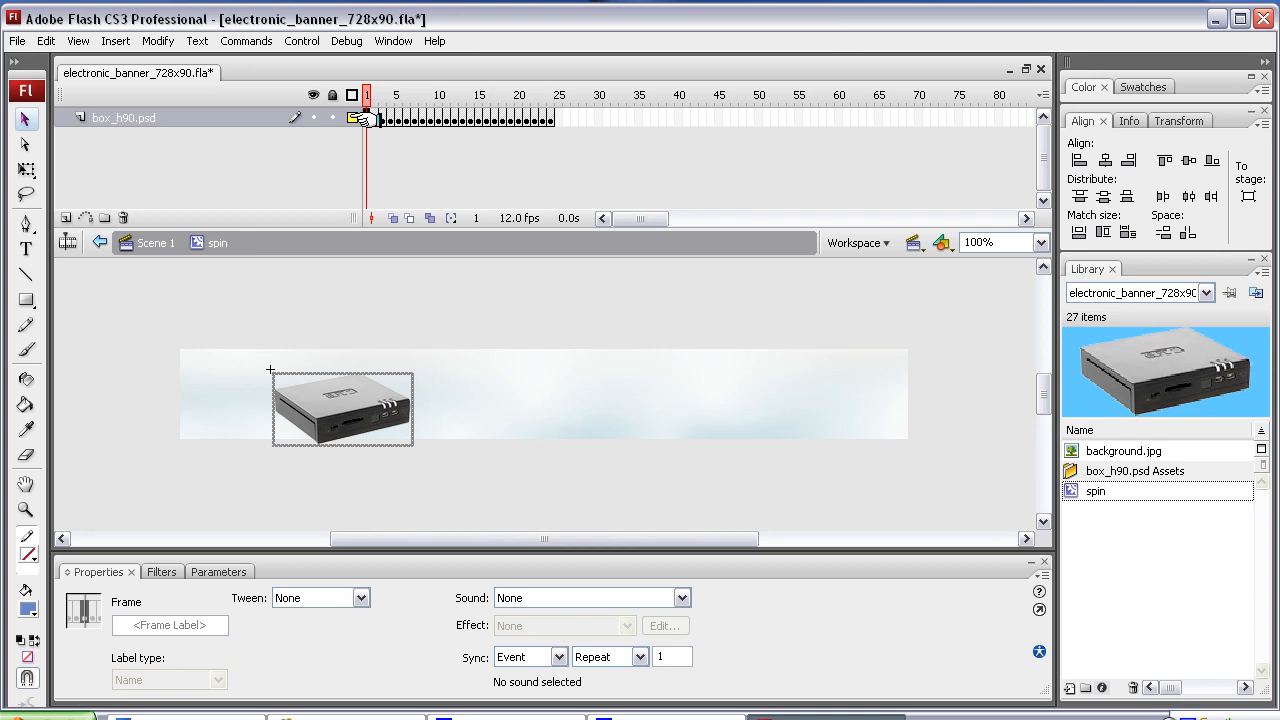
Step: Insert frames after each box keyframe so the animation stretches out to about frame 70
left_click(390, 96)
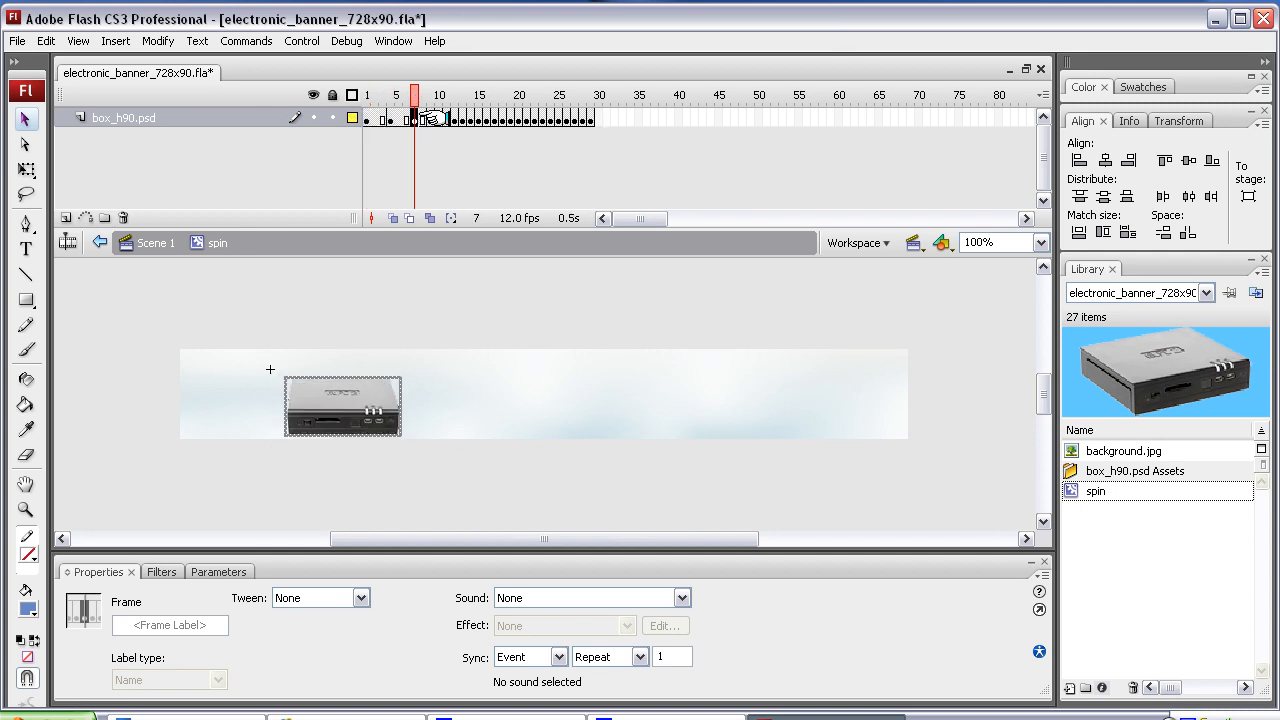
left_click(438, 96)
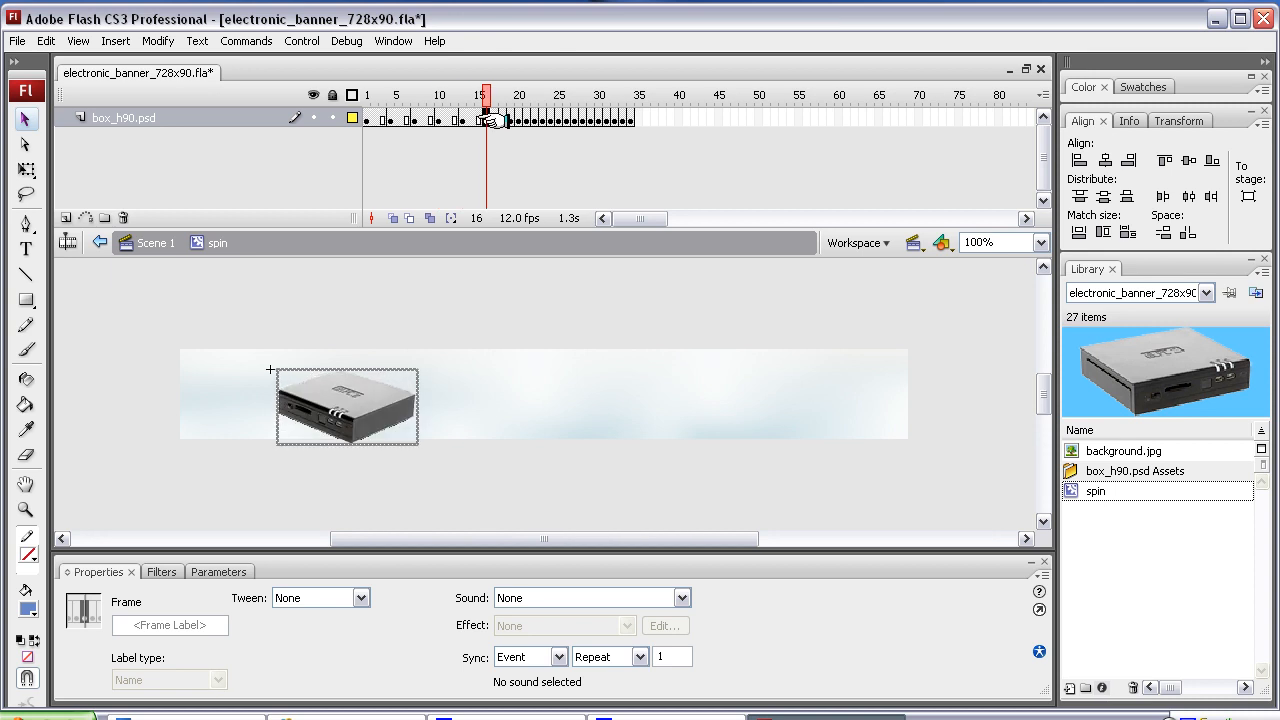
left_click(510, 96)
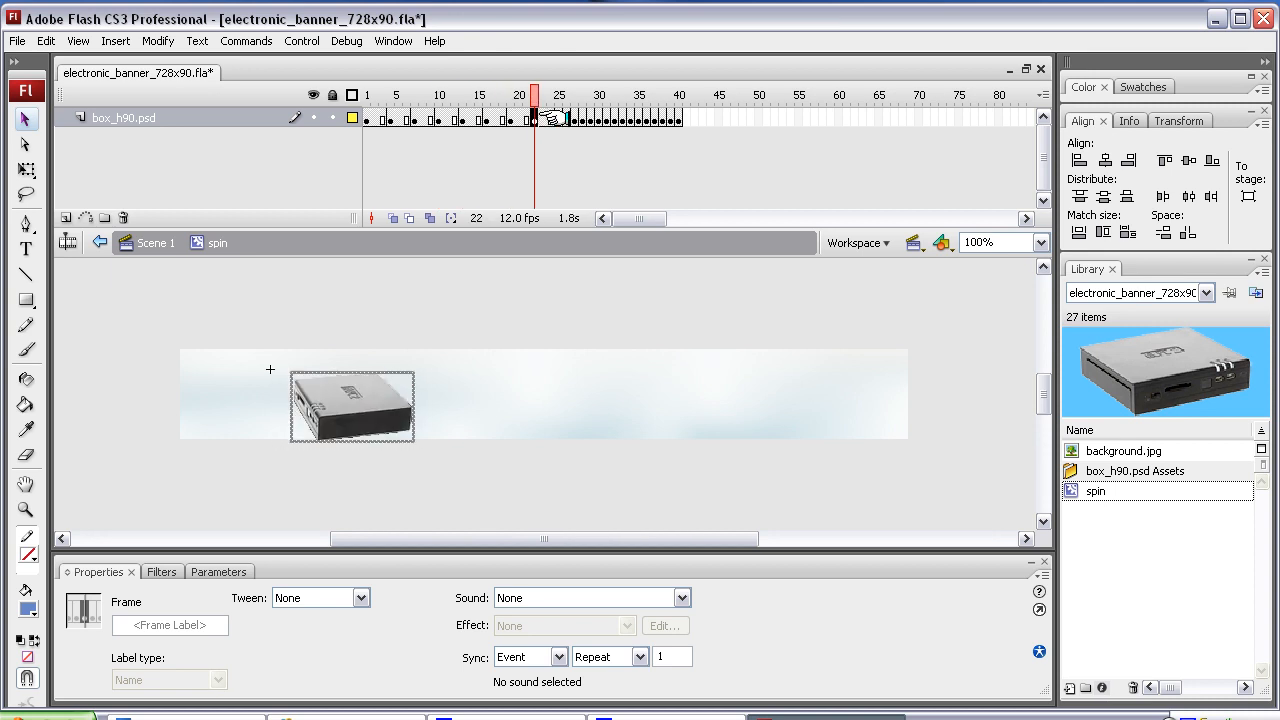
left_click(560, 96)
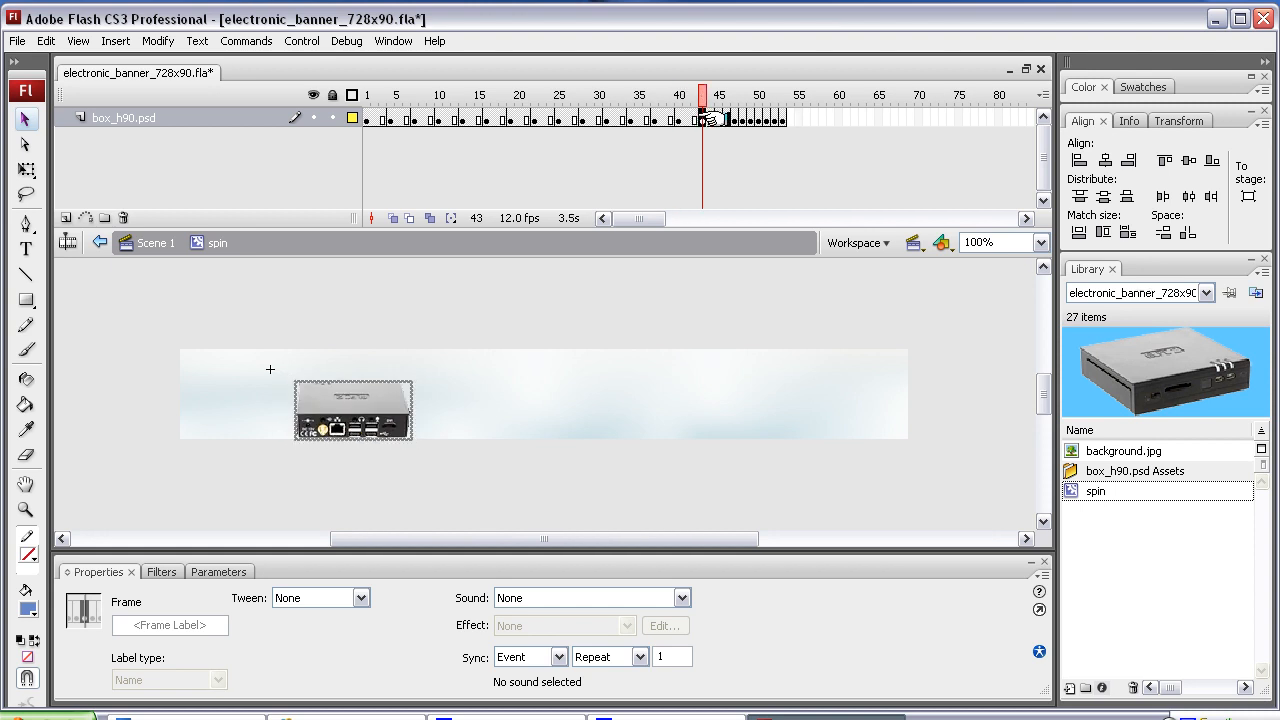
left_click(724, 96)
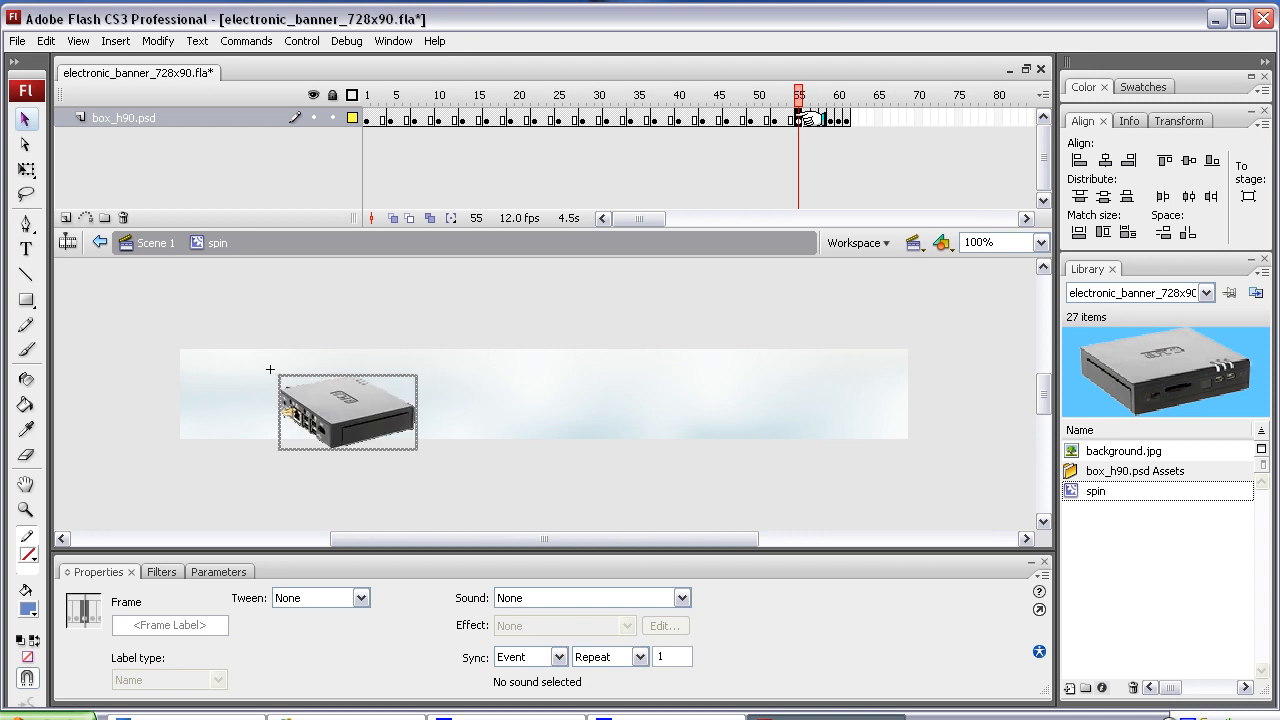
left_click(822, 96)
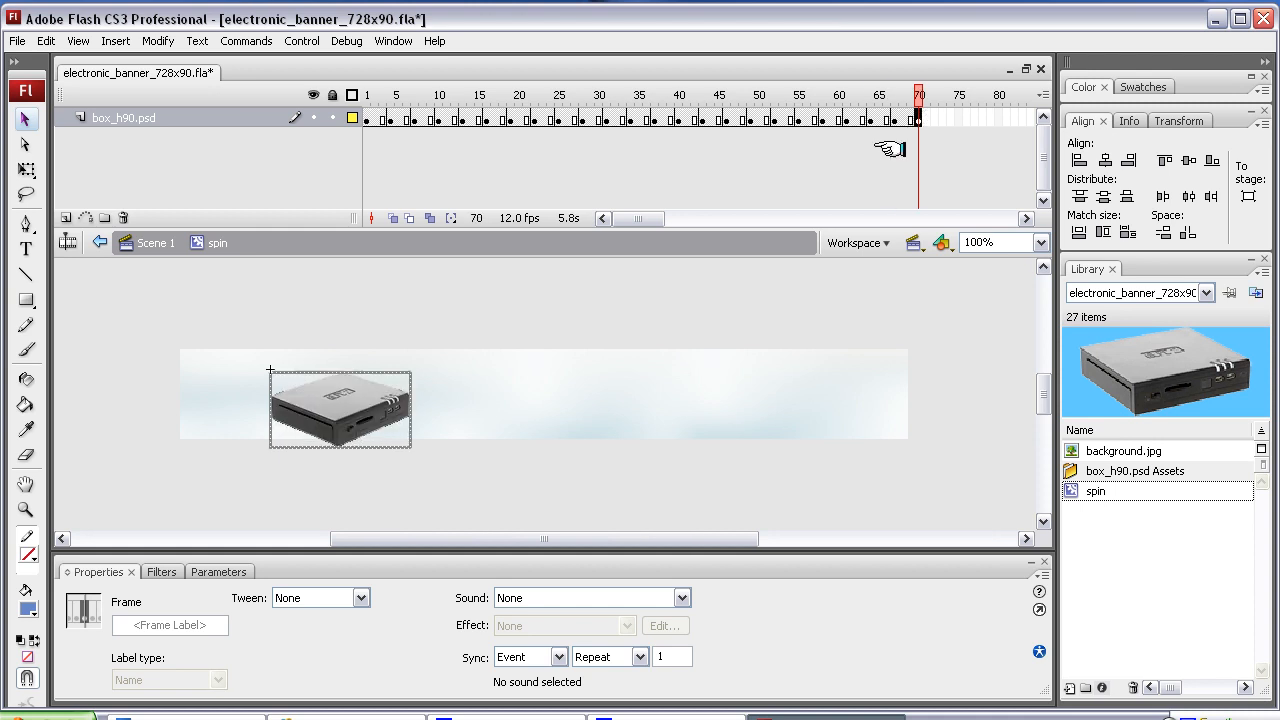
mouse_move(652, 150)
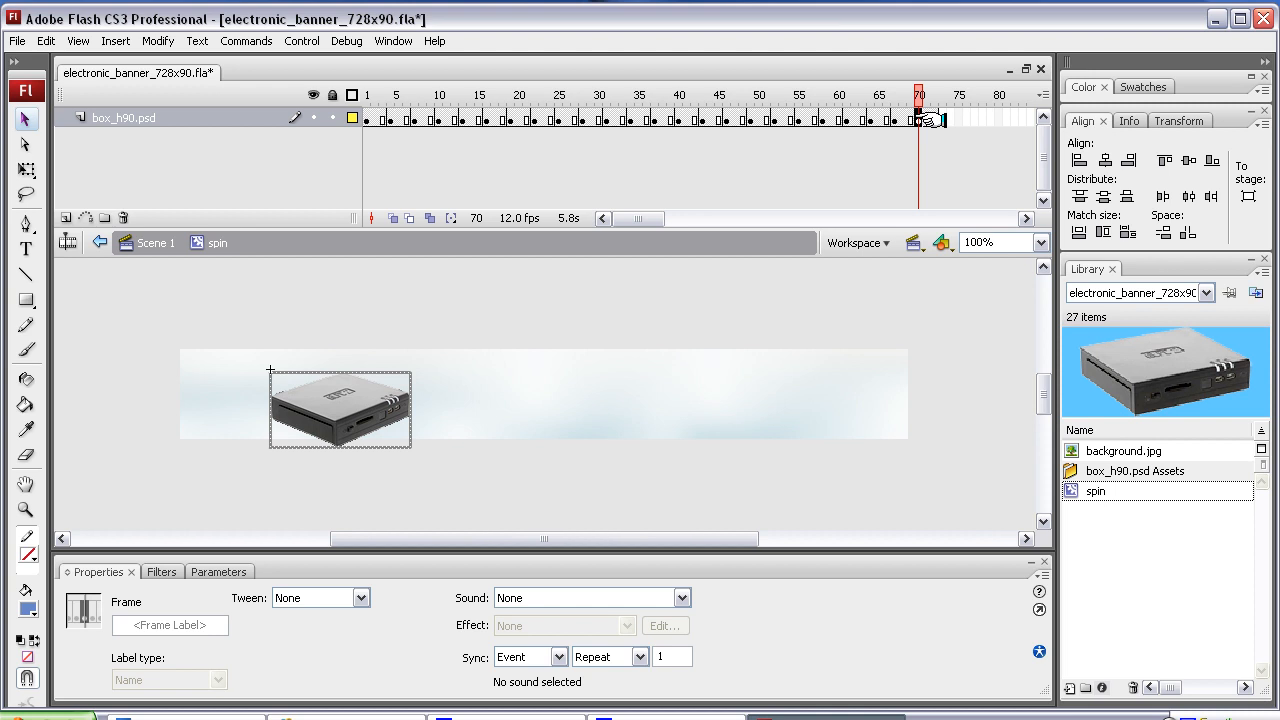
left_click(936, 96)
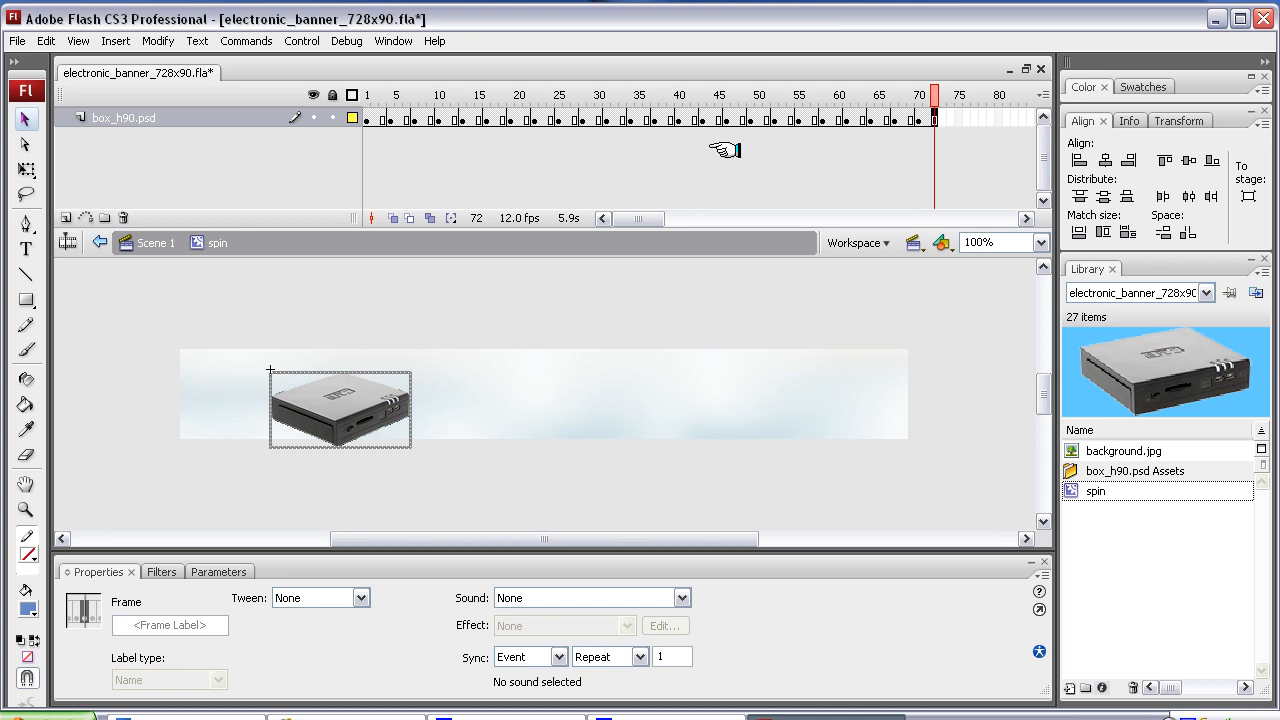
mouse_move(370, 408)
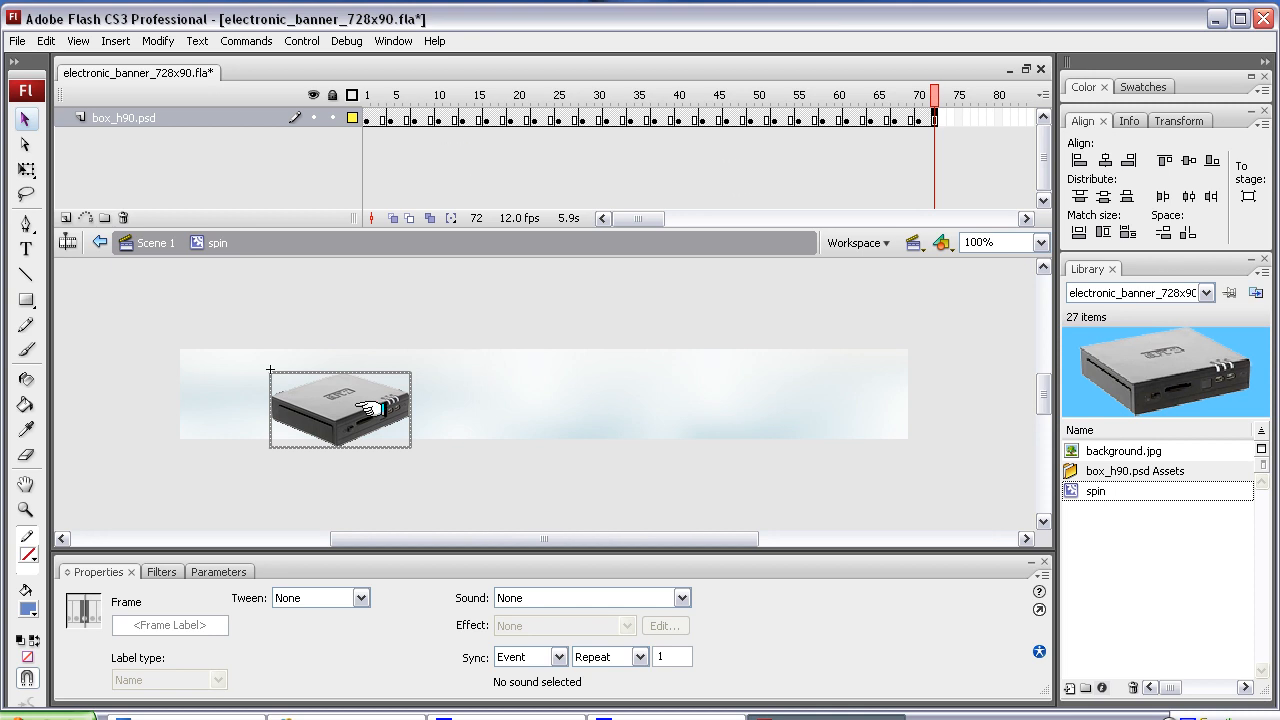
mouse_move(364, 384)
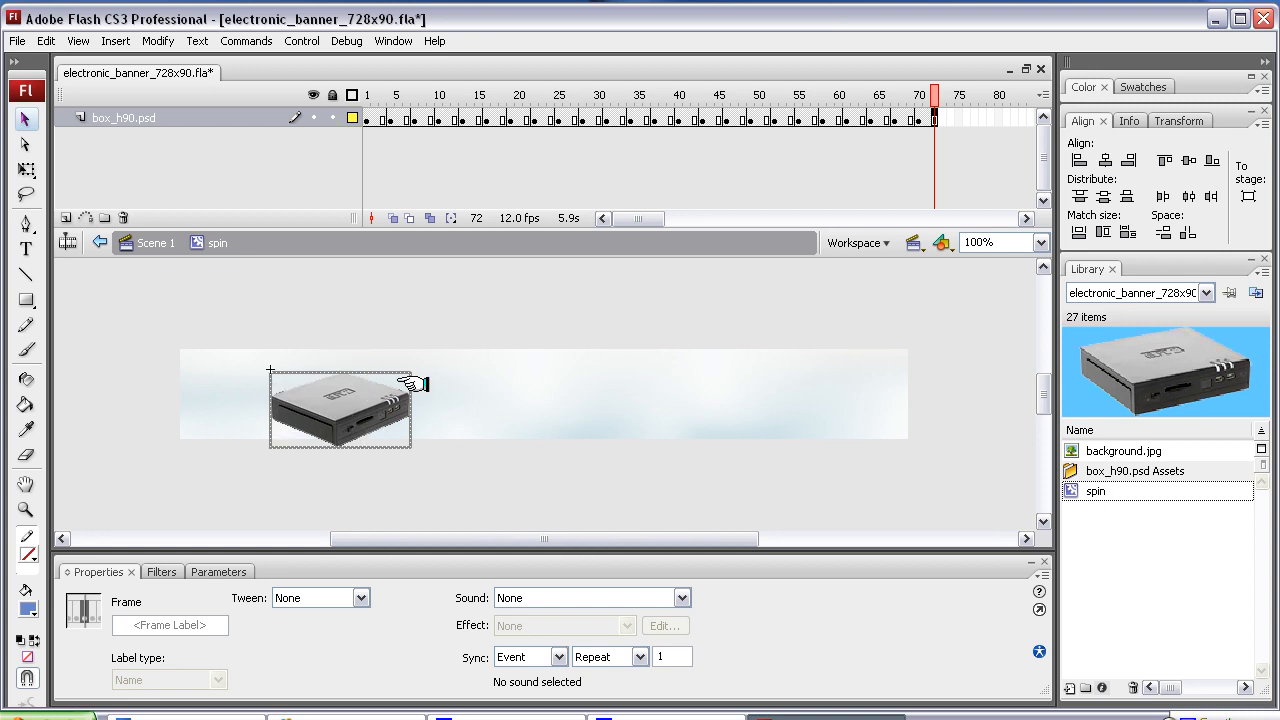
mouse_move(316, 420)
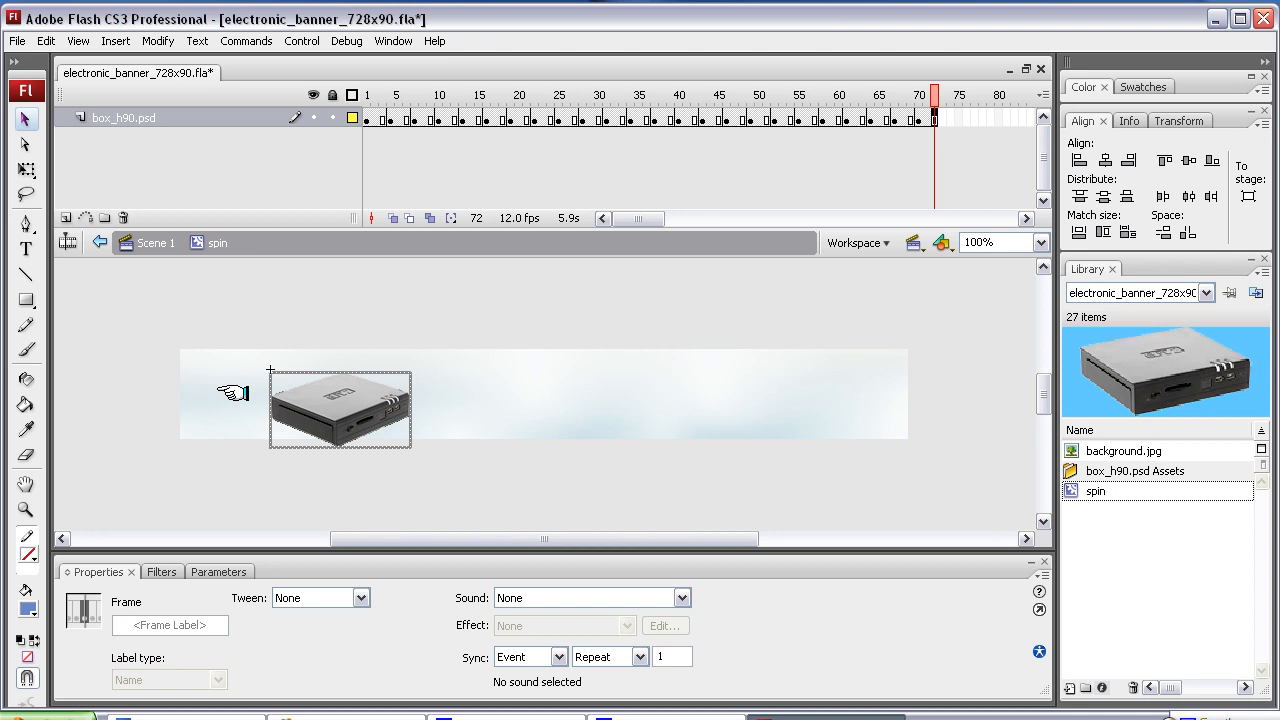
mouse_move(484, 410)
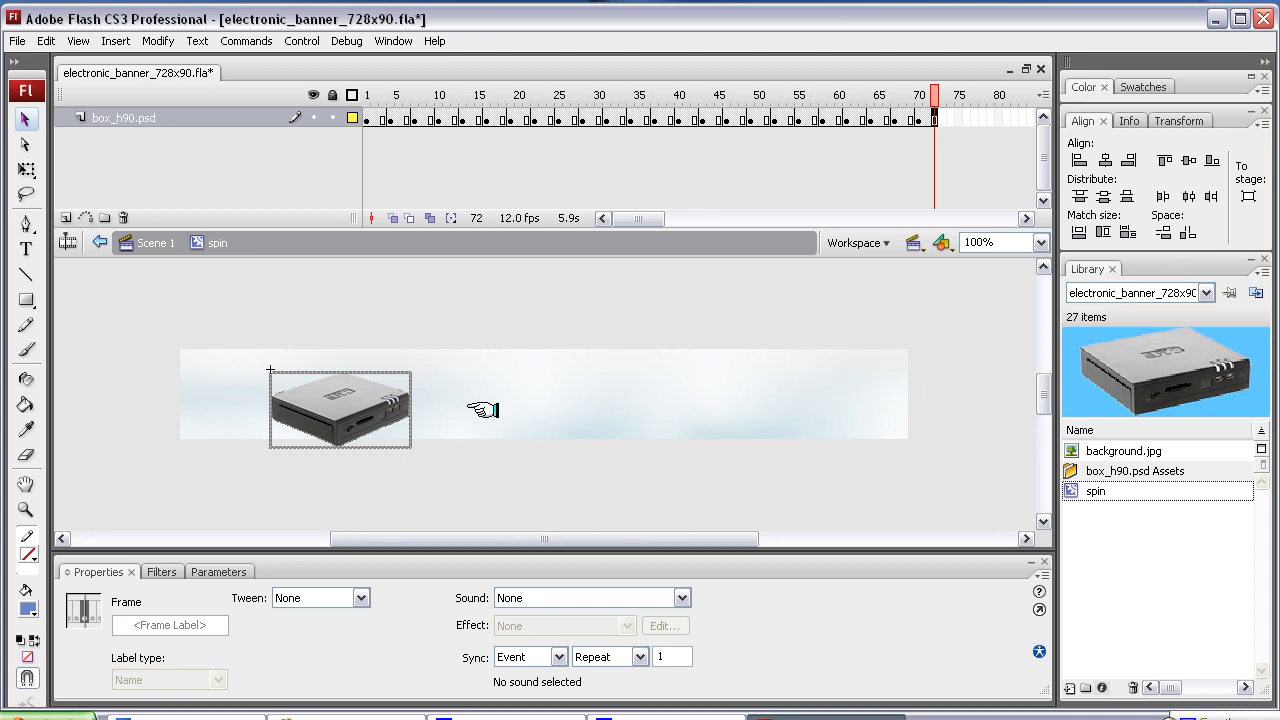
mouse_move(184, 258)
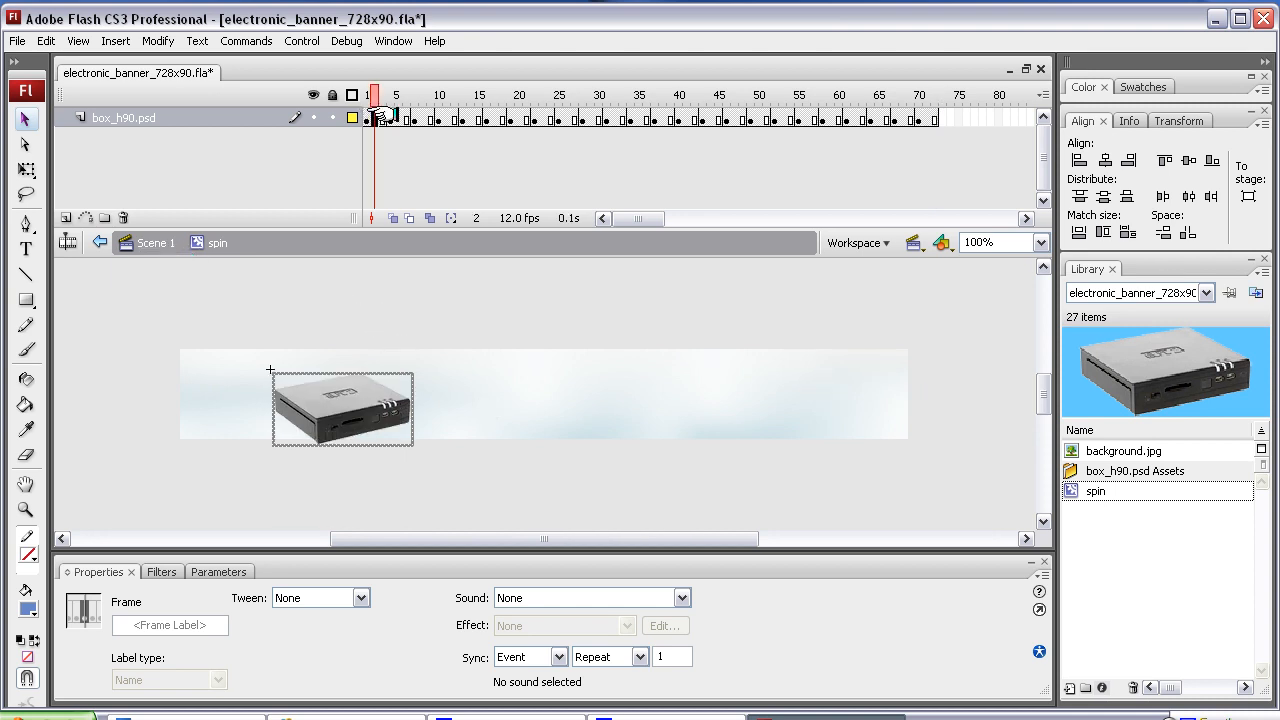
Step: Adjust the frame-2 box bitmap's Y value so it lines up with the box on the other frames
left_click(392, 96)
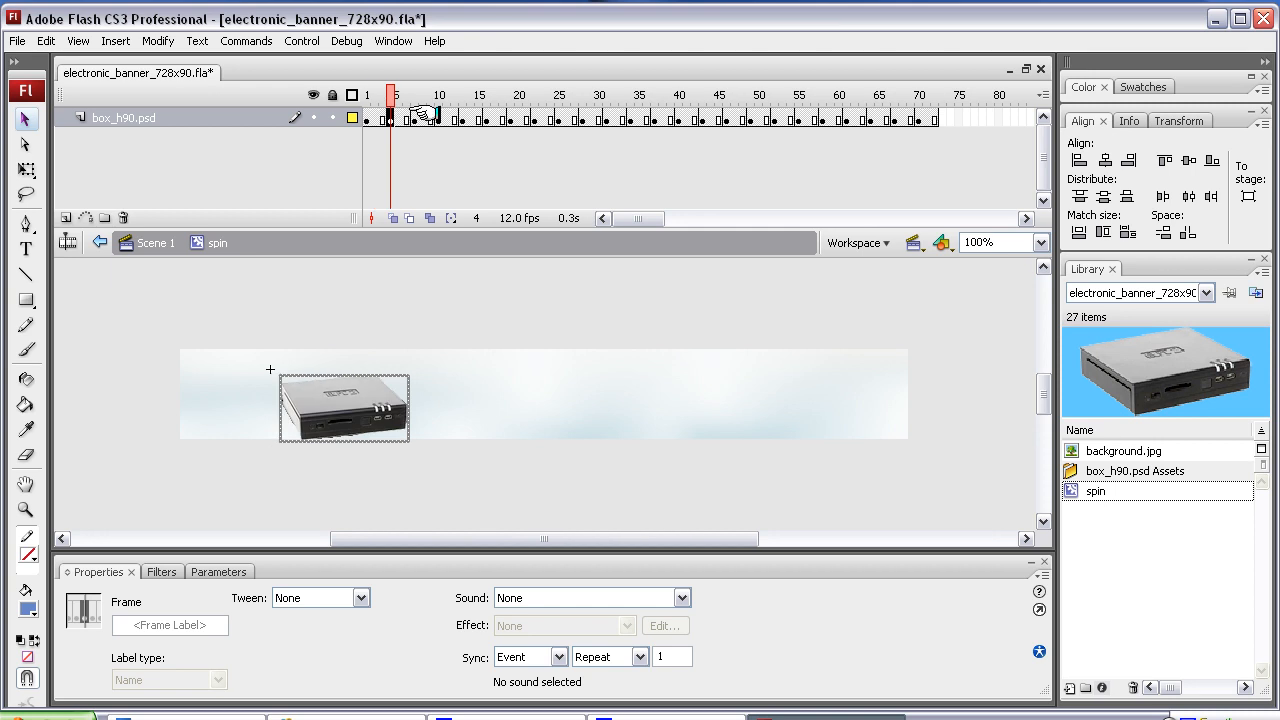
left_click(372, 96)
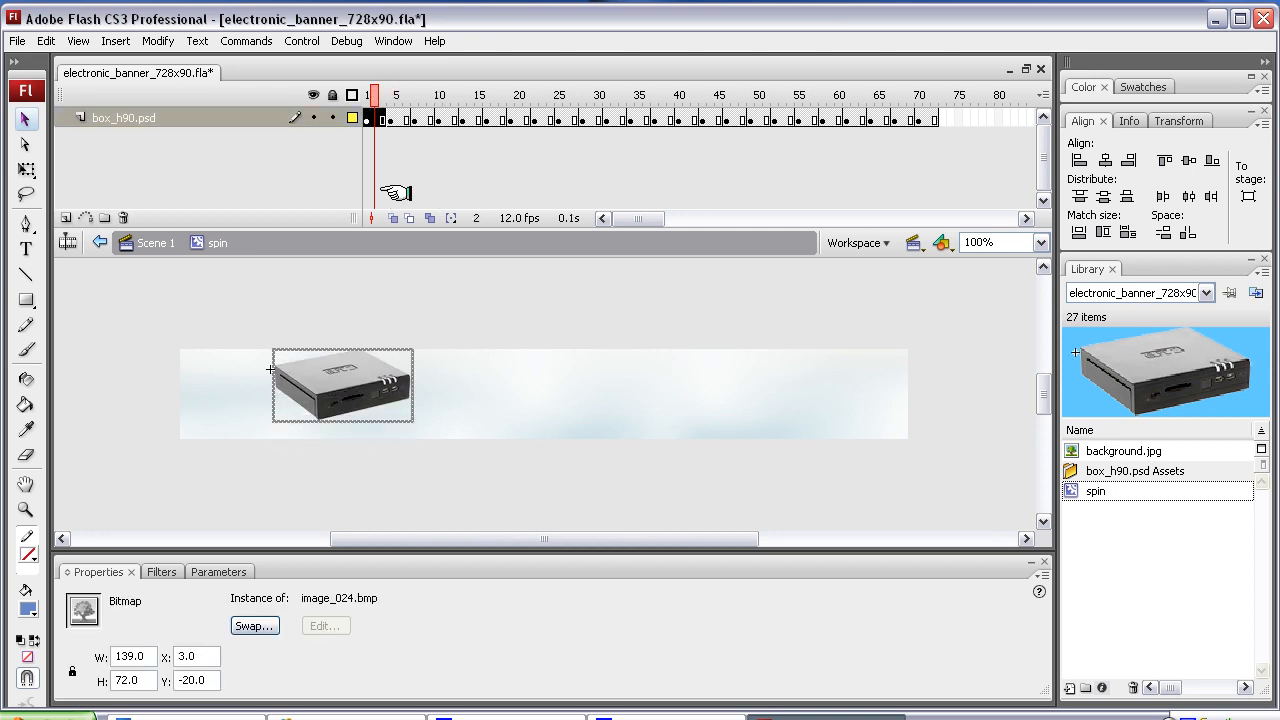
left_click(396, 96)
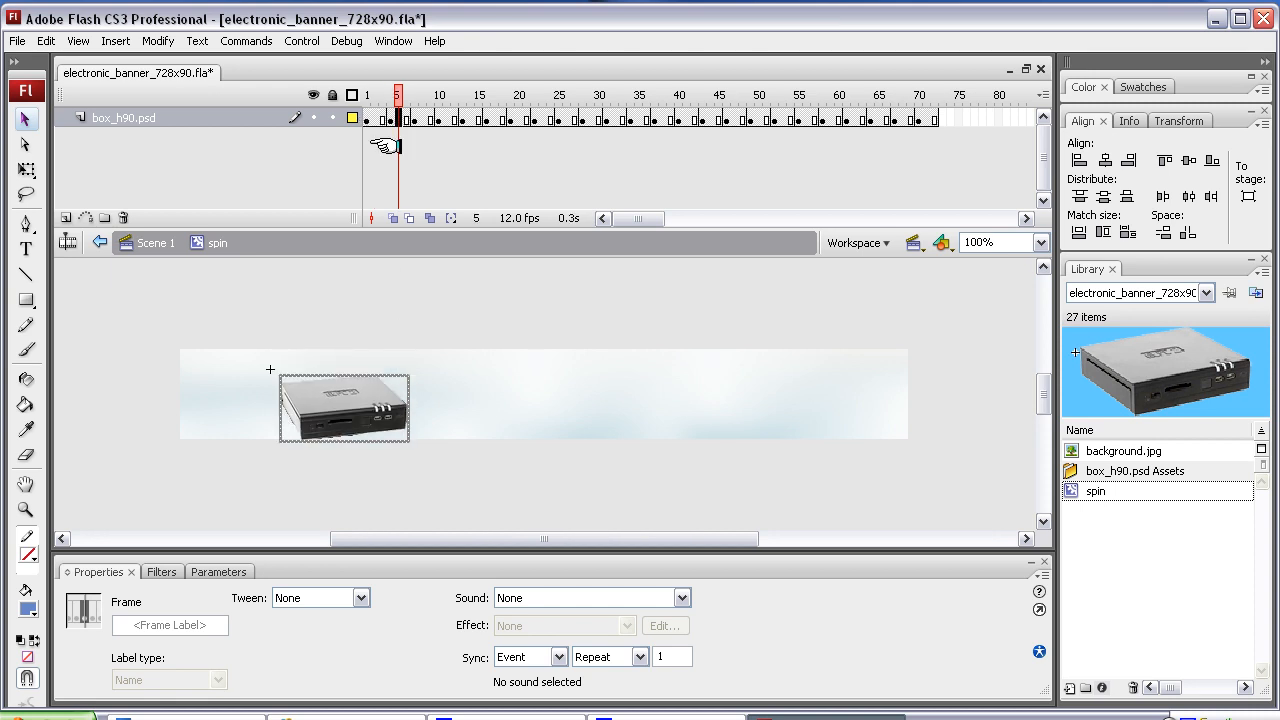
left_click(548, 96)
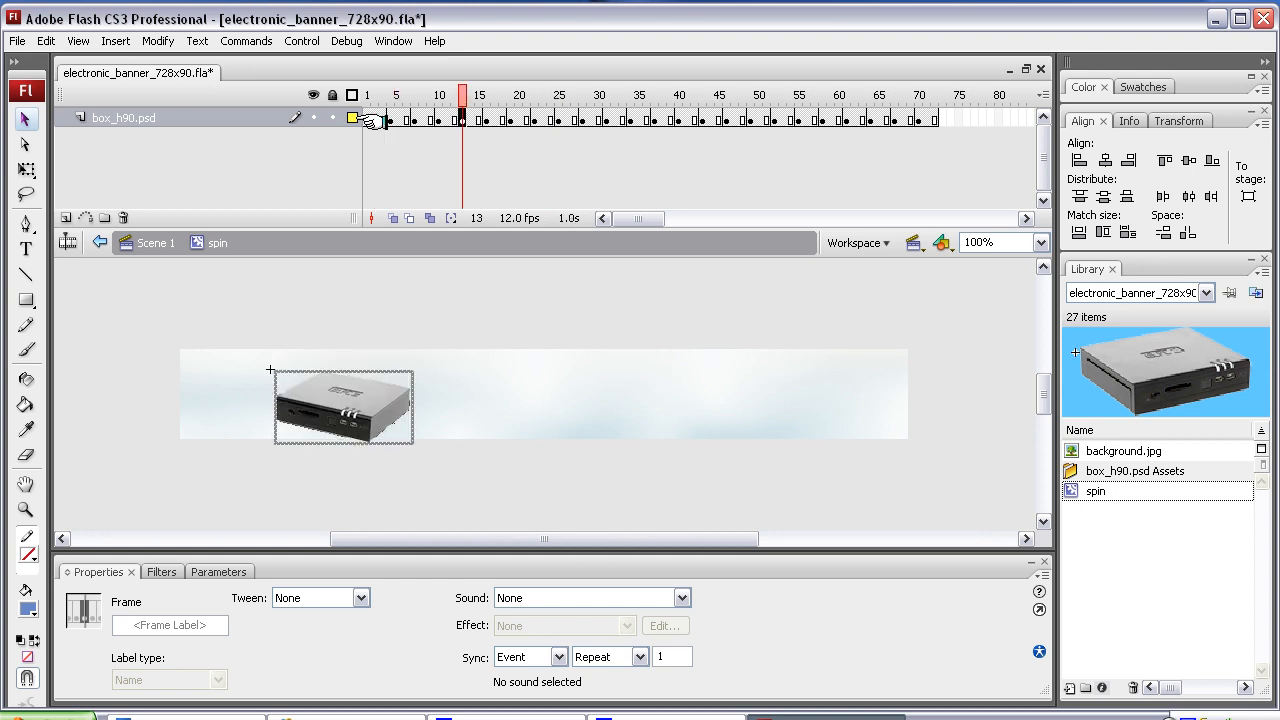
left_click(372, 96)
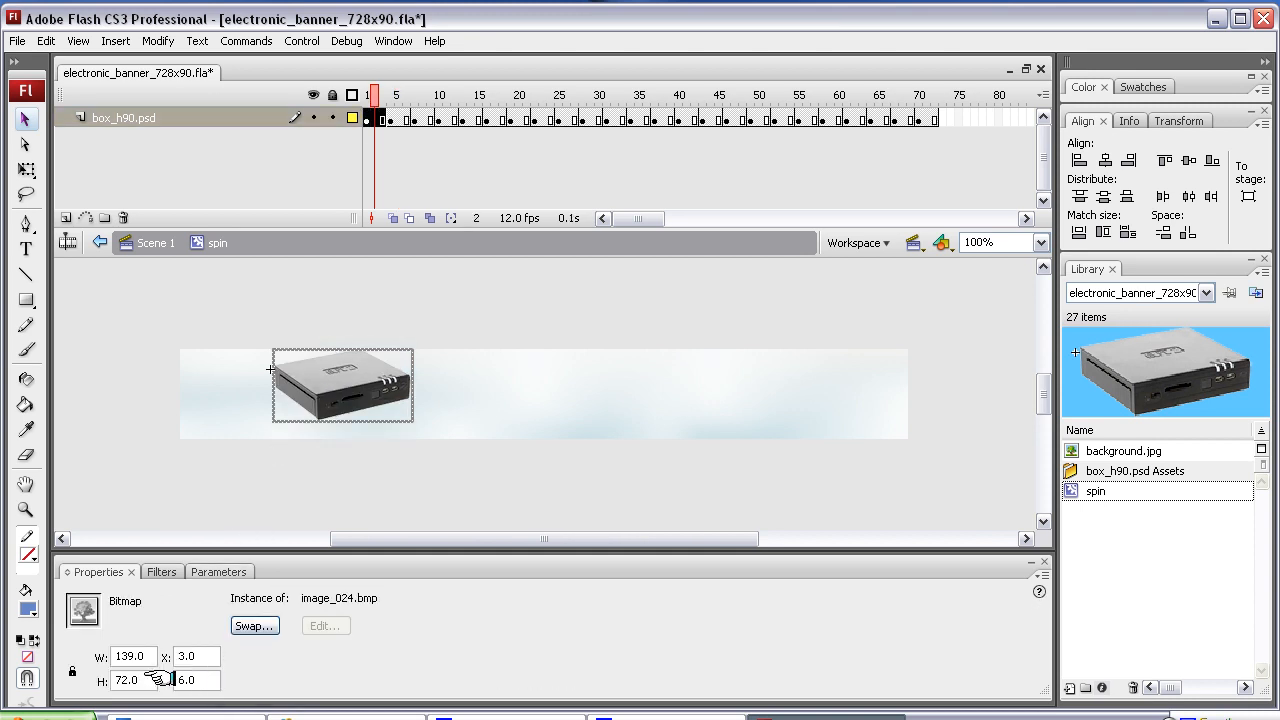
left_click(392, 96)
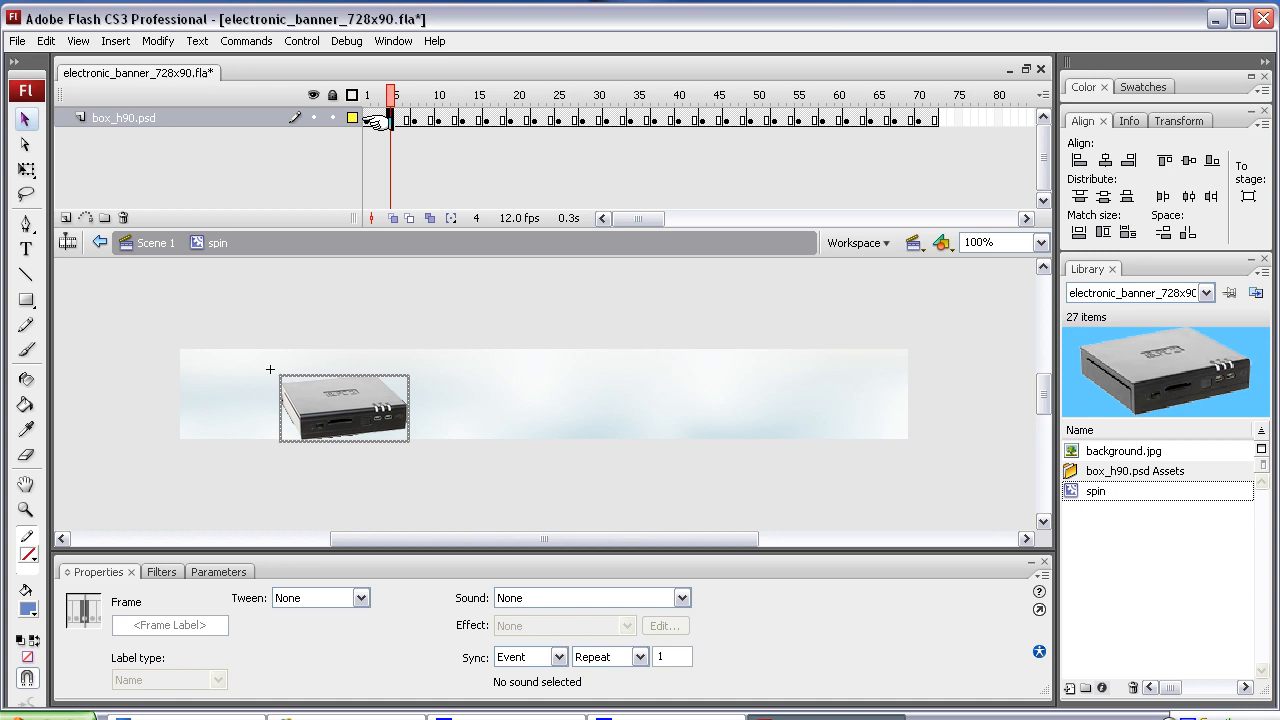
left_click(438, 96)
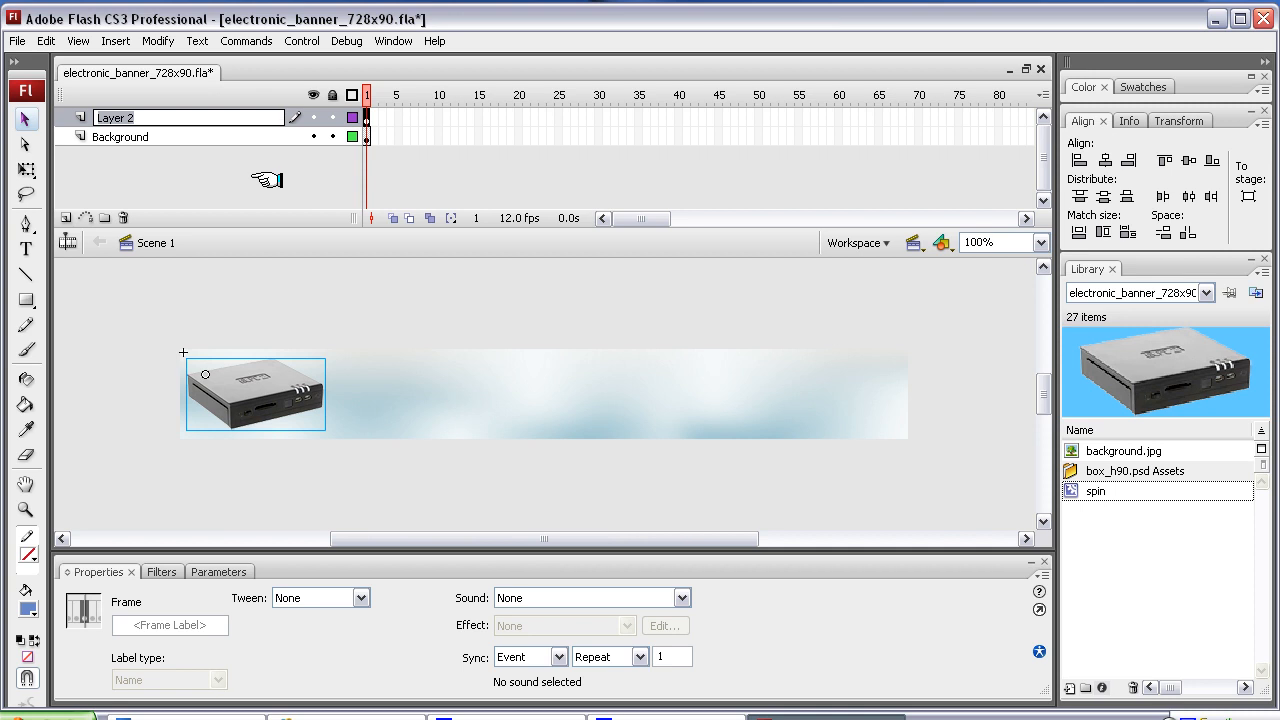
Step: Rename Scene 1's Layer 2 to 'spin' and check the box_h90.psd Assets and spin clip in the library
type("spin")
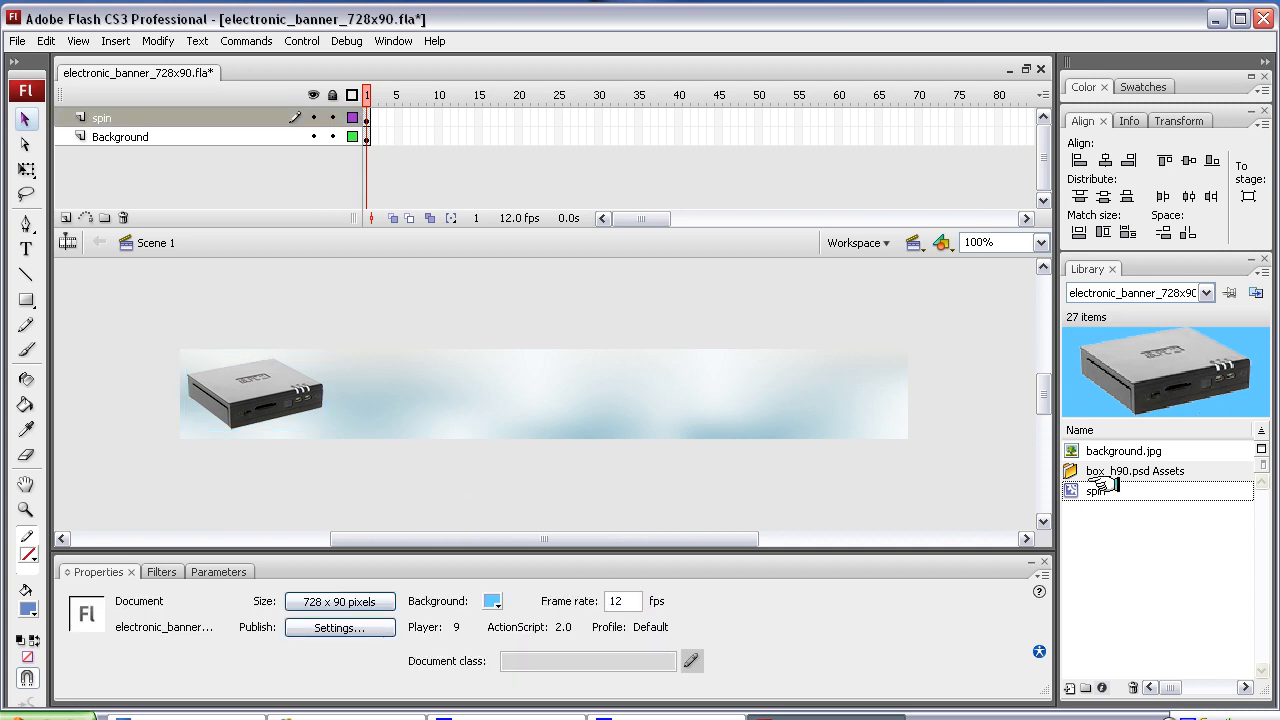
left_click(1136, 470)
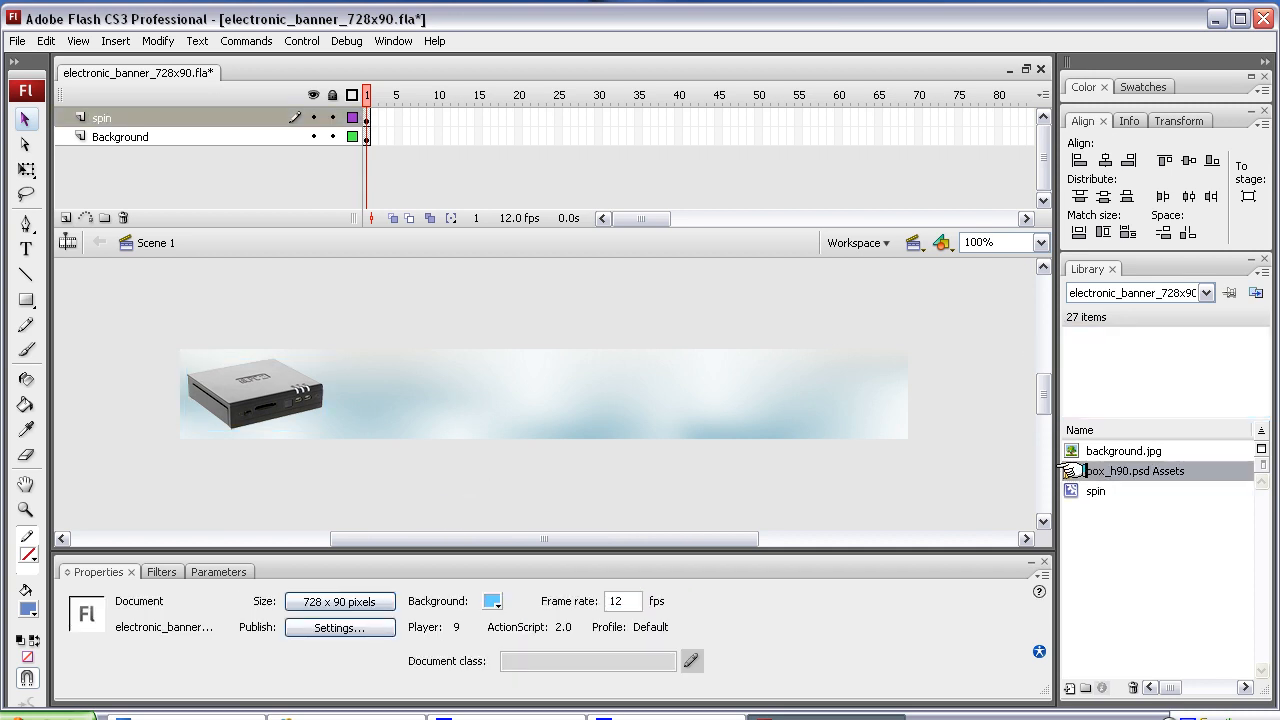
left_click(1068, 470)
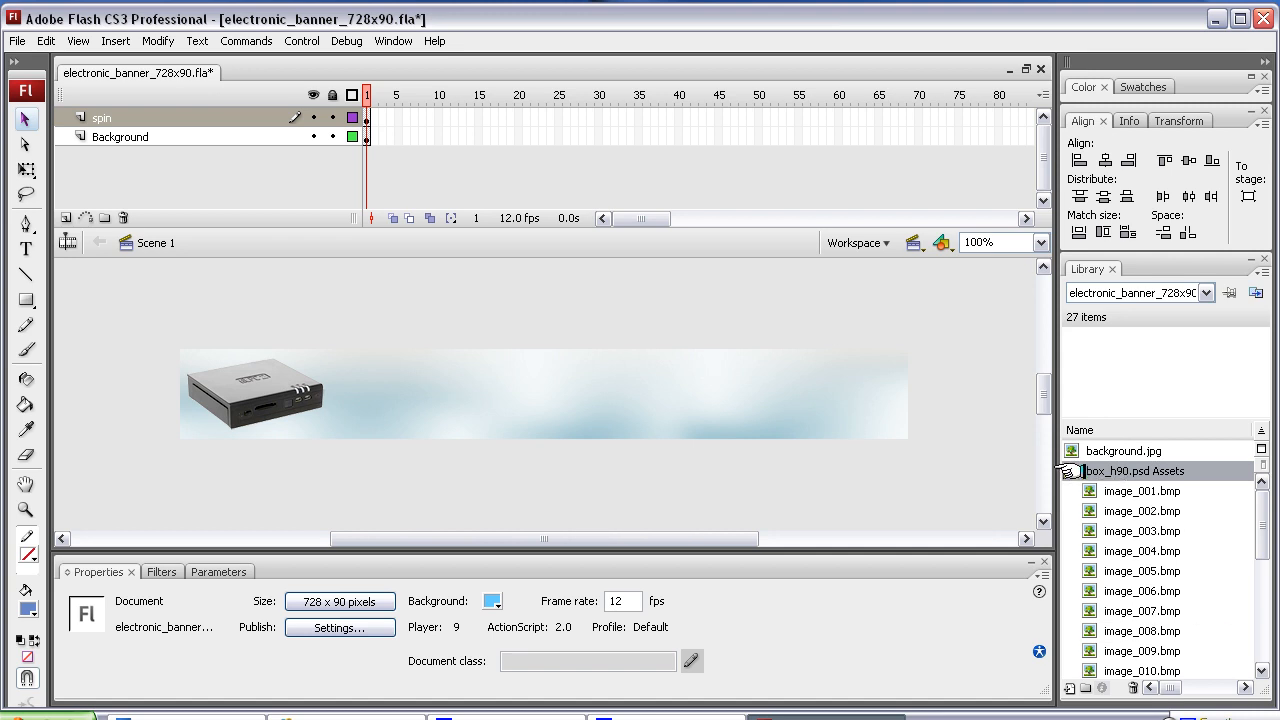
left_click(1068, 472)
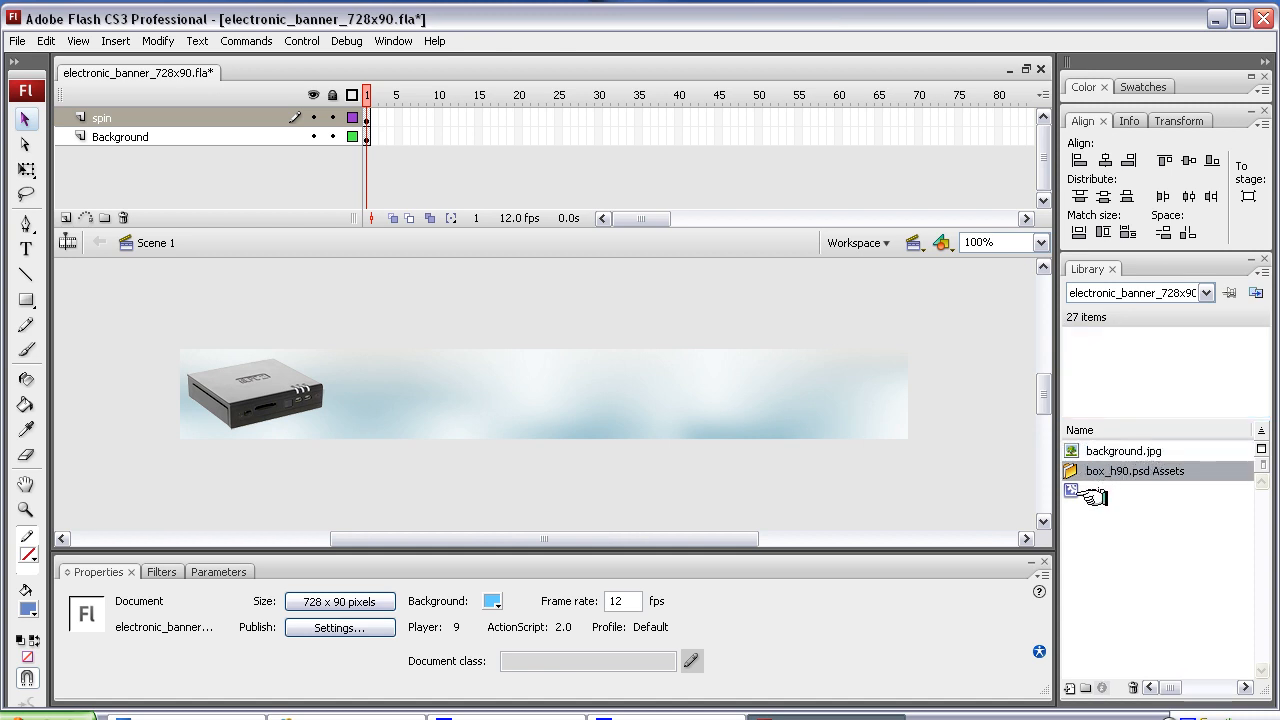
left_click(1096, 490)
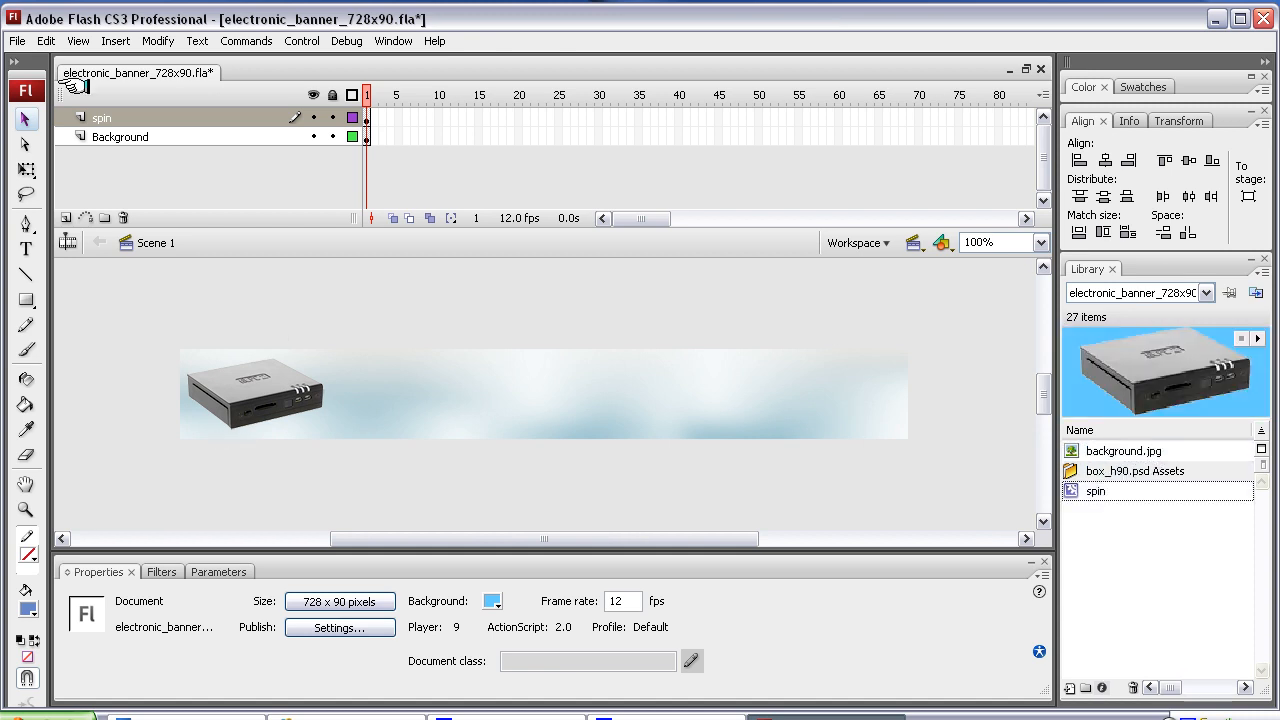
Step: Export the movie as electronic_banner_728x90.swf into the Desktop electronics folder with default Flash Player settings
left_click(16, 40)
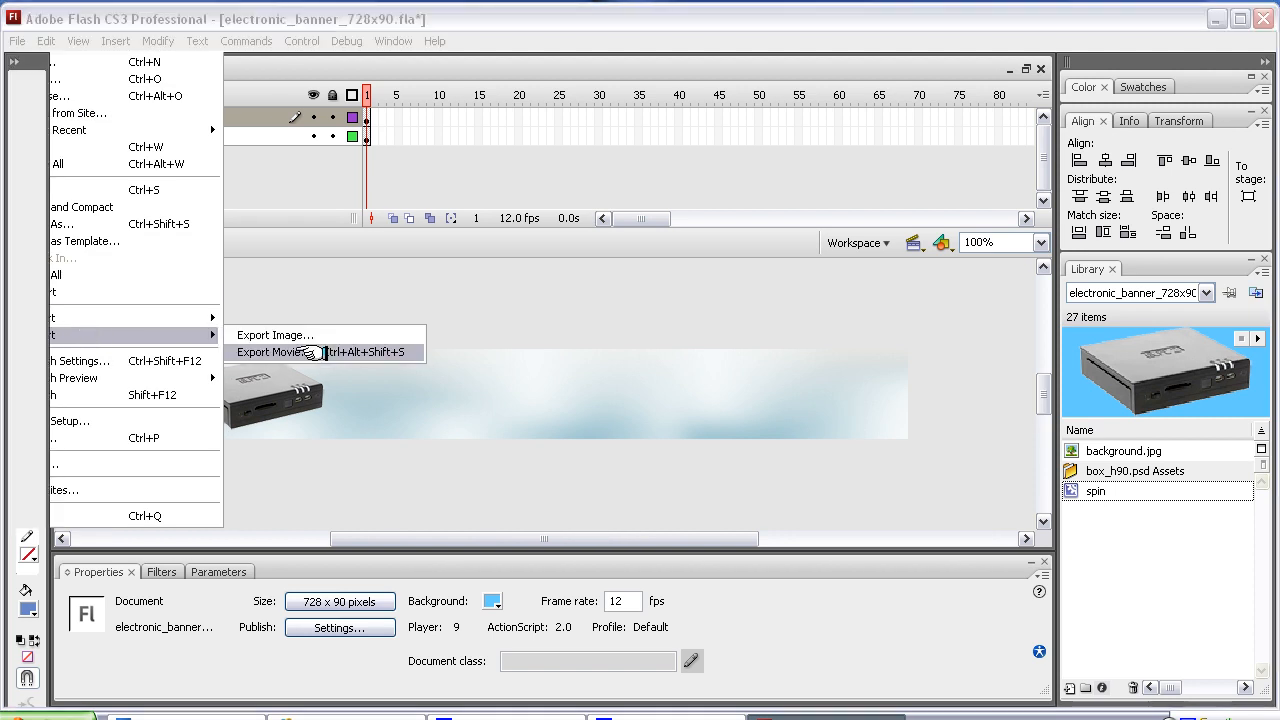
left_click(276, 352)
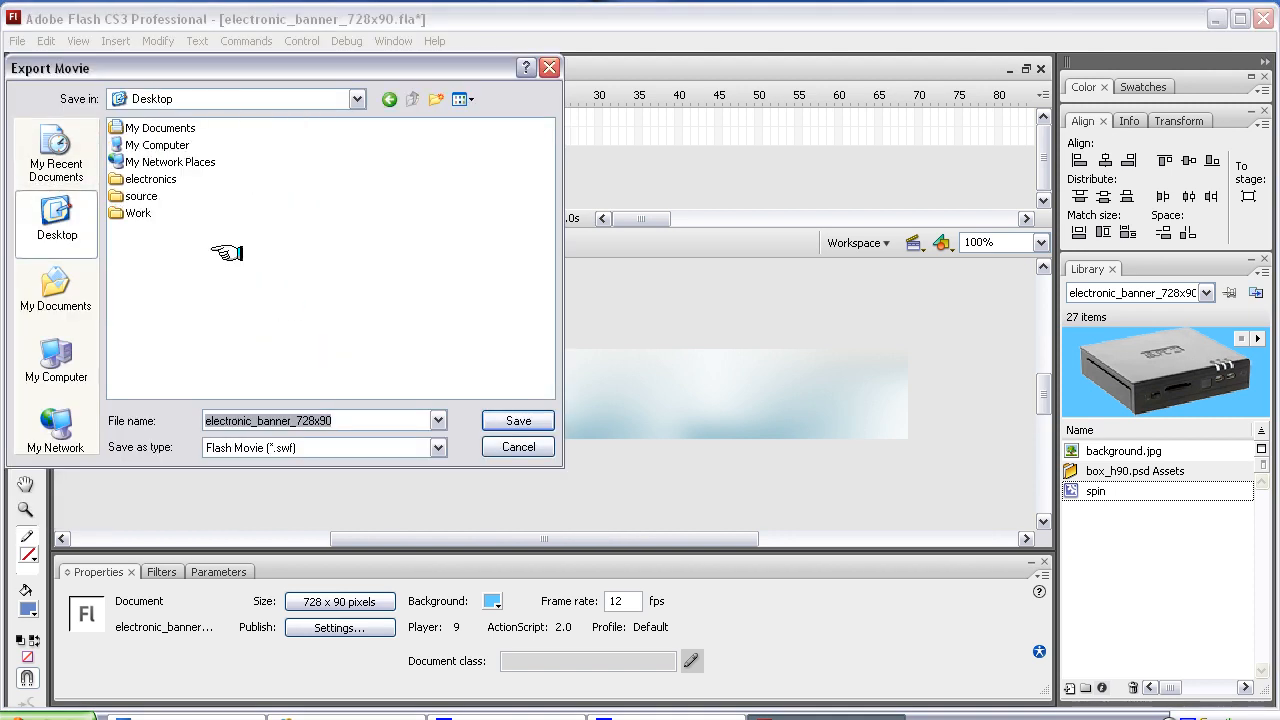
left_click(152, 178)
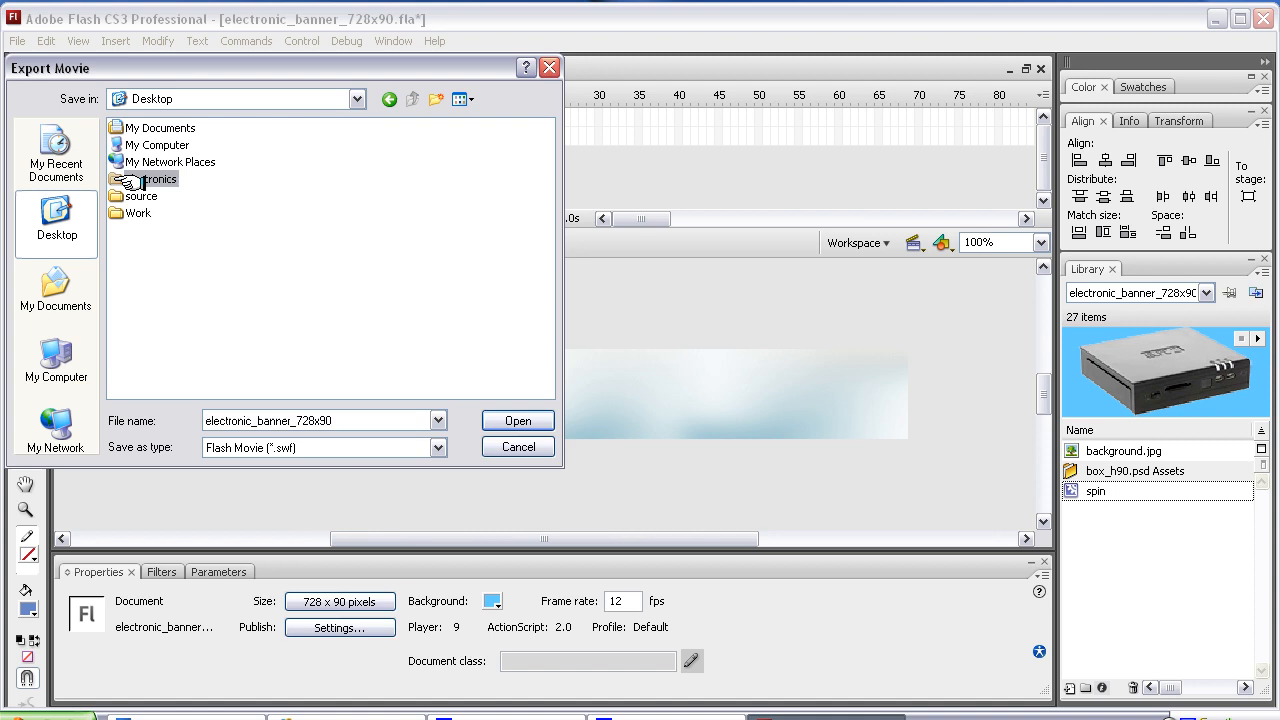
double_click(156, 178)
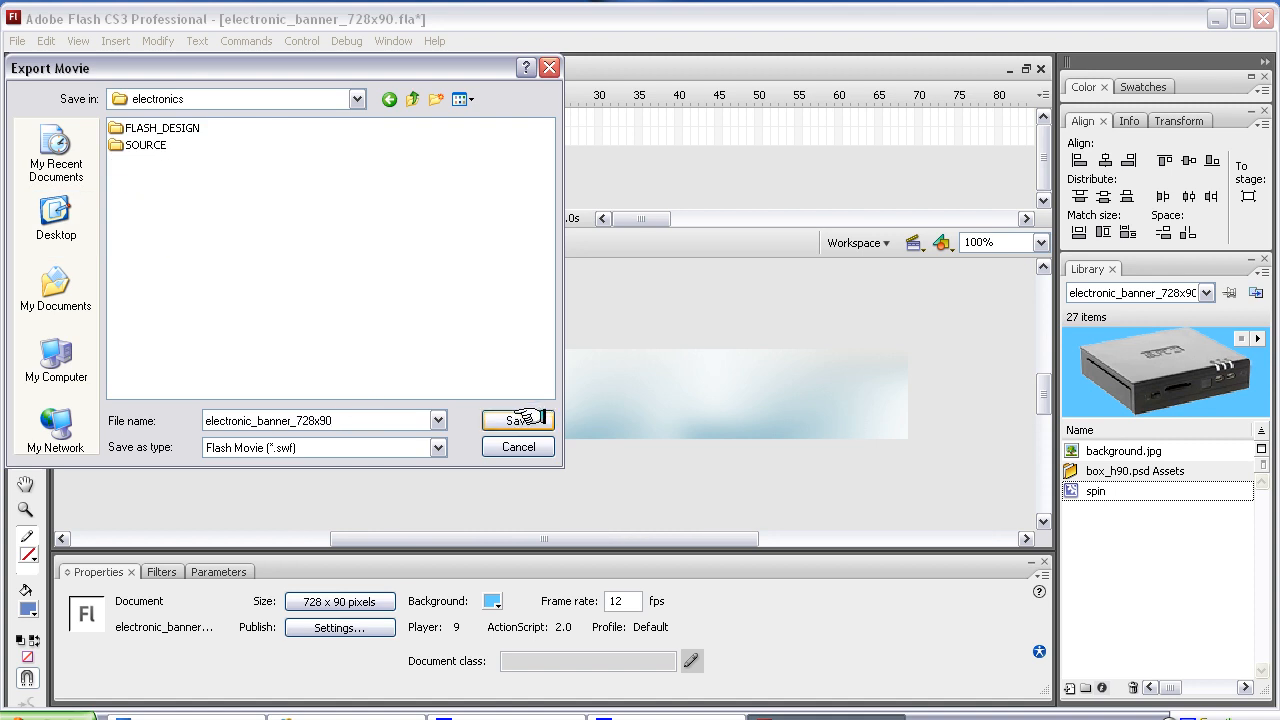
left_click(516, 420)
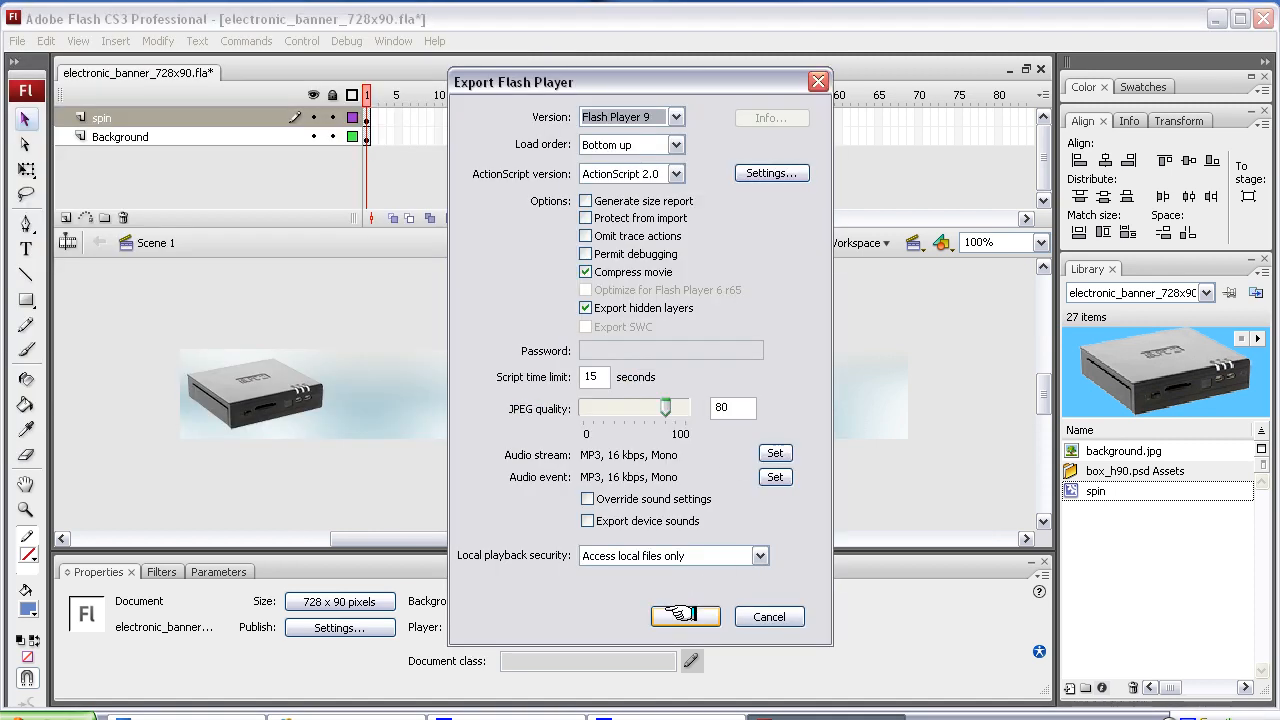
left_click(684, 616)
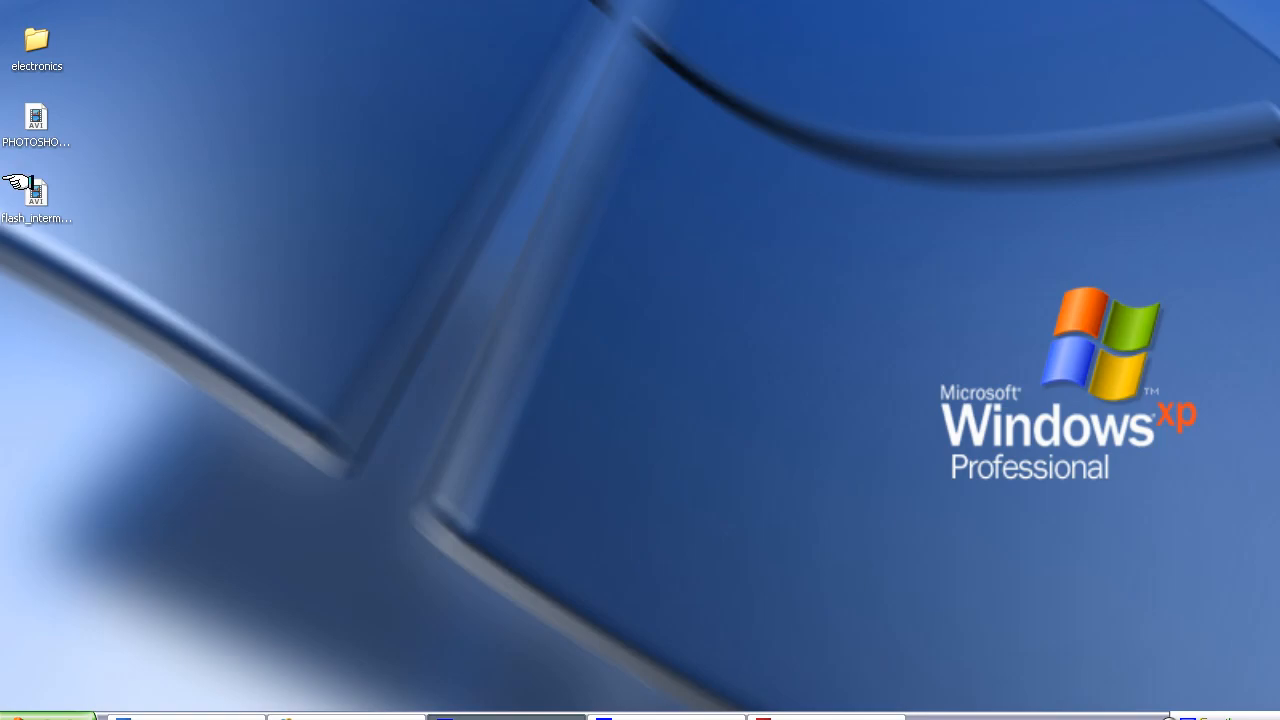
Step: Verify electronic_banner_728x90.swf appears in the electronics folder from the desktop
double_click(36, 42)
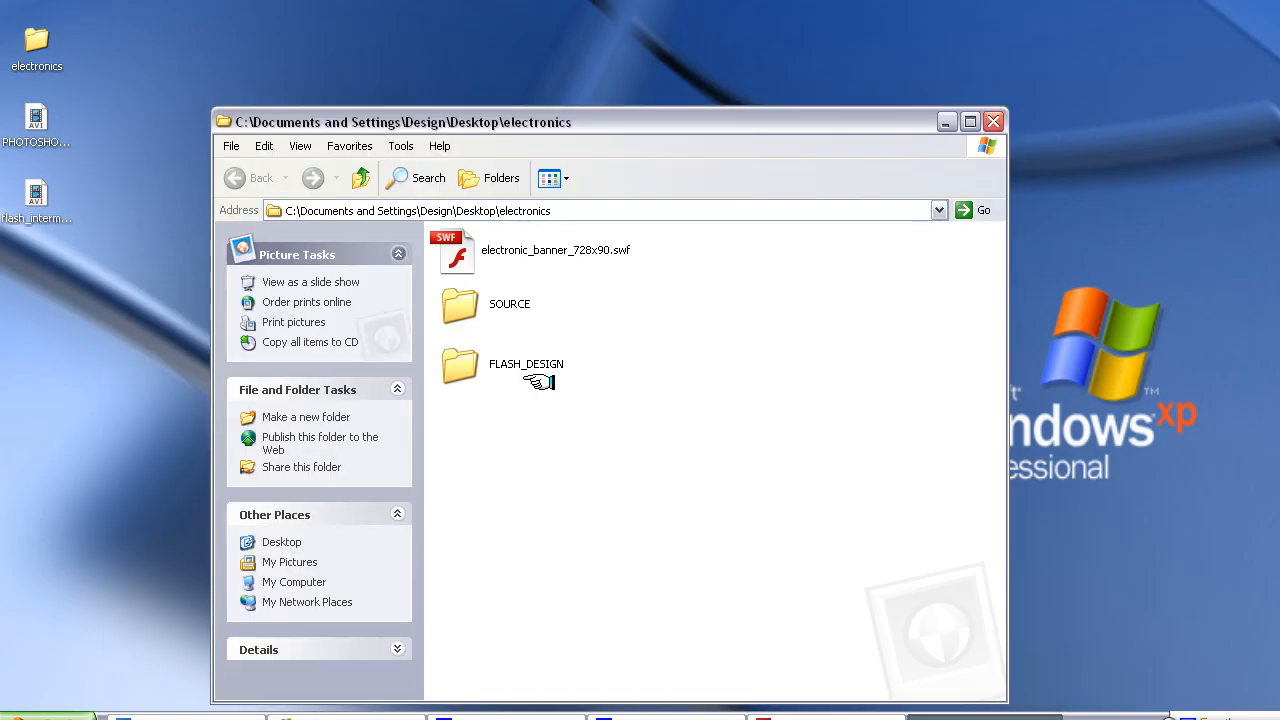